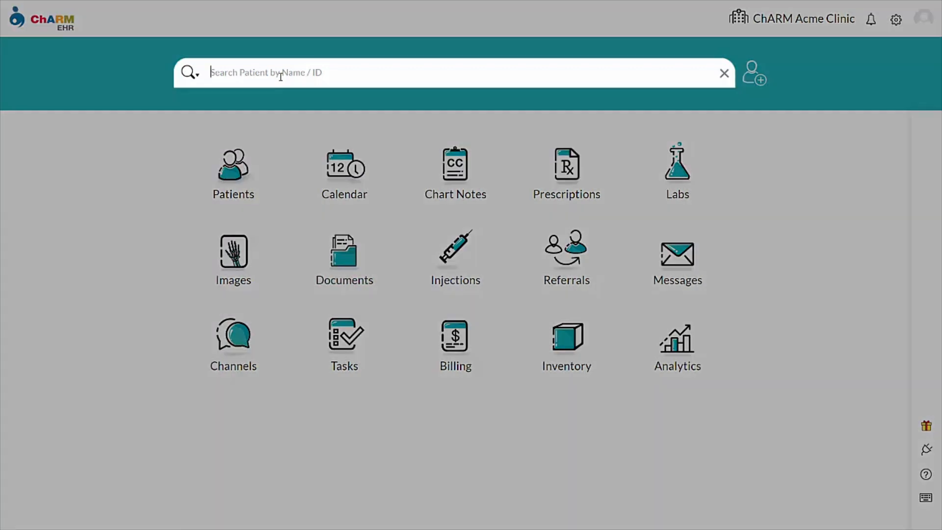
{"action": "type", "text": "Jose Wils"}
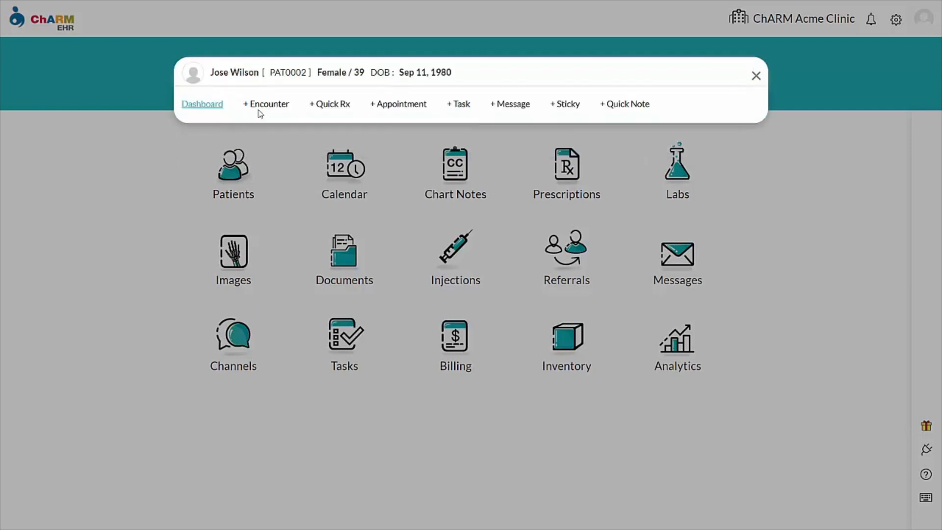
{"action": "left_click", "coordinate": [268, 104]}
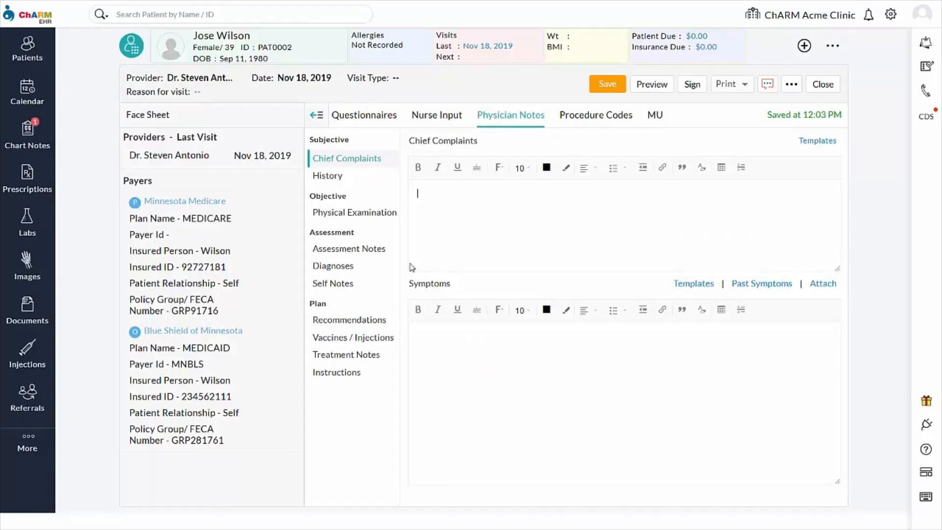
Add ICD10 diagnosis Z34.00, supervision of normal first pregnancy, and go to Recommendations
{"action": "left_click", "coordinate": [333, 266]}
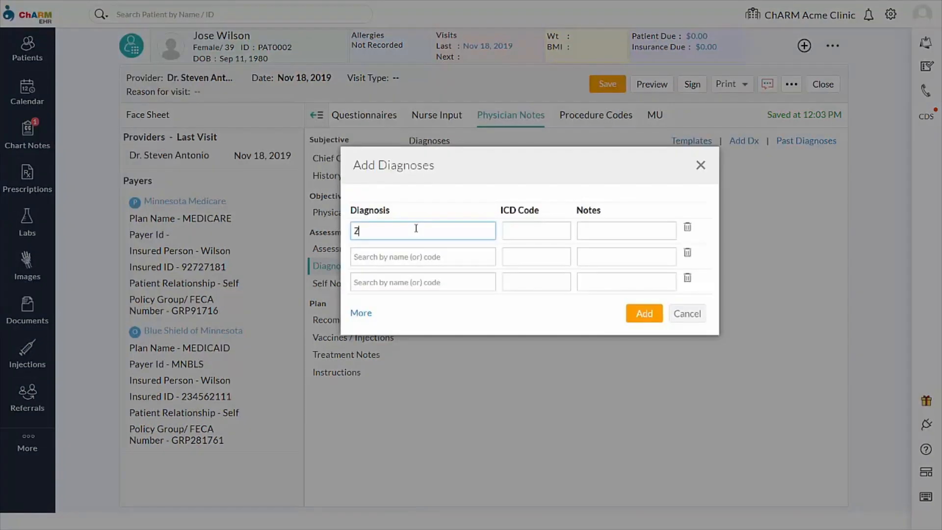
{"action": "type", "text": "Z34.00"}
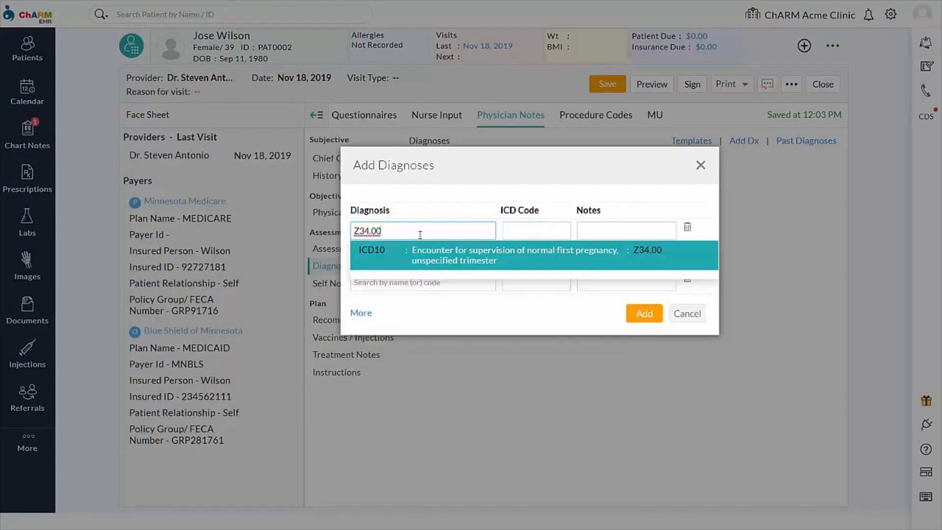
{"action": "left_click", "coordinate": [644, 313]}
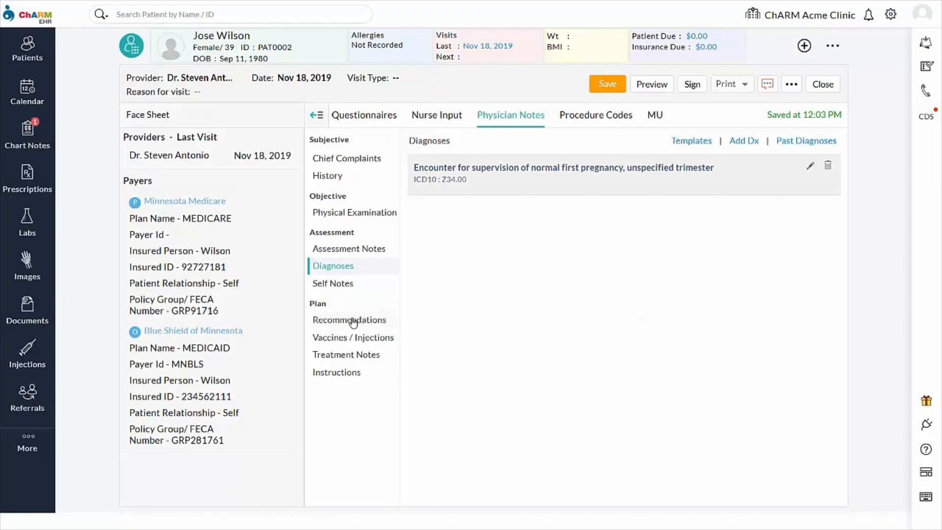
{"action": "left_click", "coordinate": [349, 320]}
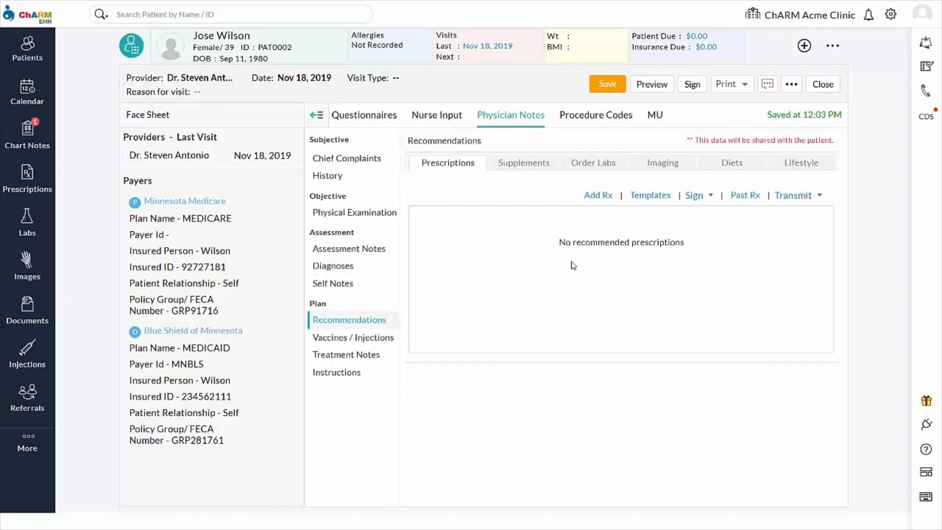
In Order Labs, search test code 17500 and pick First Trimester Screen w/NT
{"action": "left_click", "coordinate": [594, 163]}
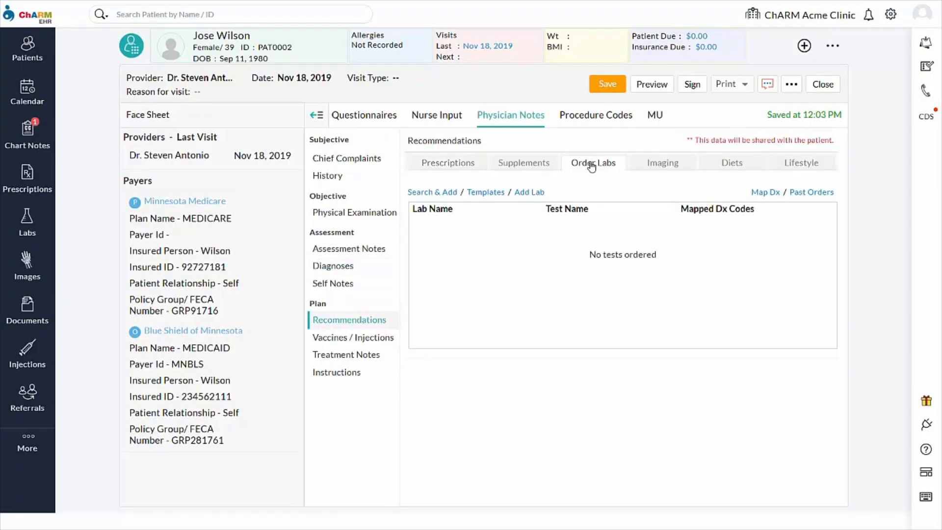
{"action": "left_click", "coordinate": [432, 193]}
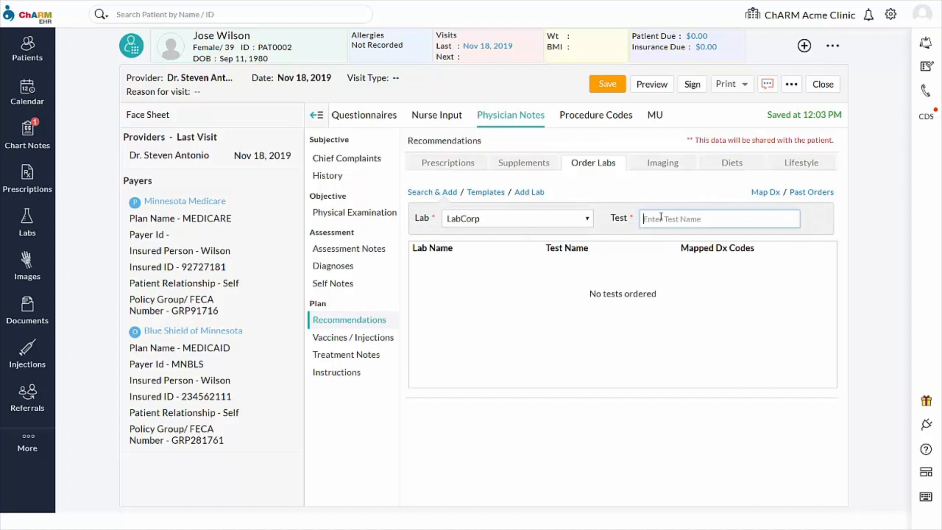
{"action": "type", "text": "17500"}
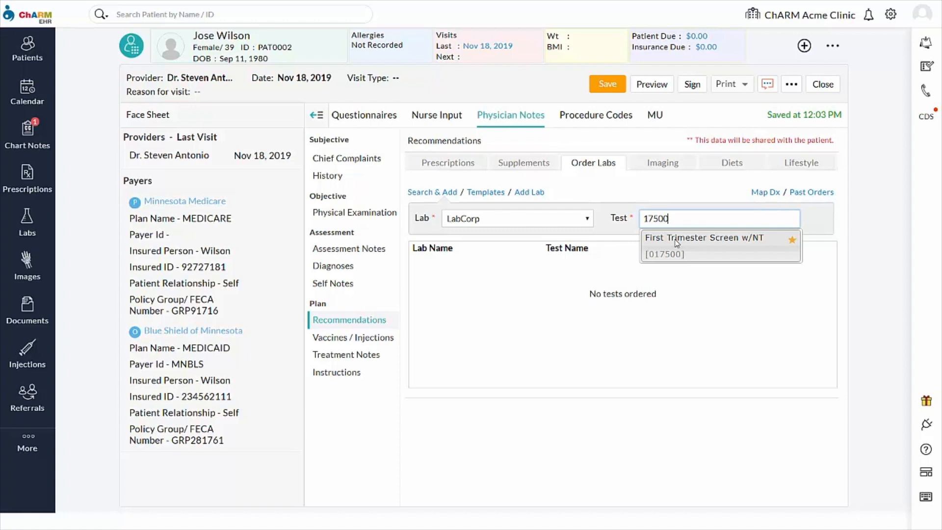
{"action": "left_click", "coordinate": [703, 245]}
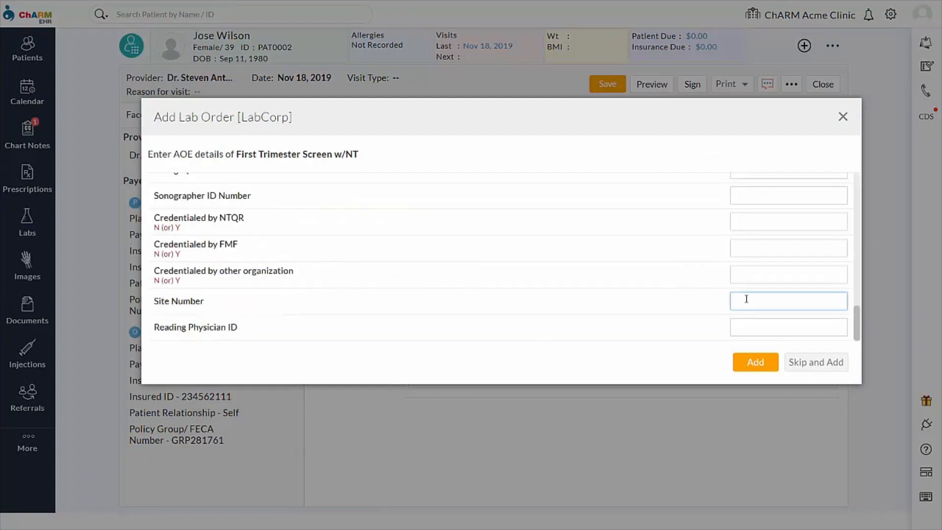
Enter reading physician ID ZZ1234 with site number AB1234 and add the order
{"action": "type", "text": "ZZ"}
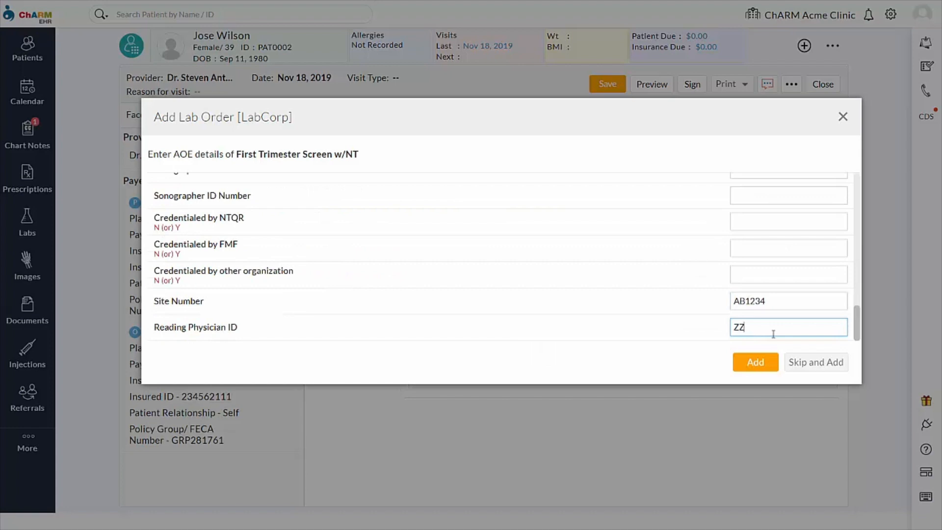
{"action": "type", "text": "1234"}
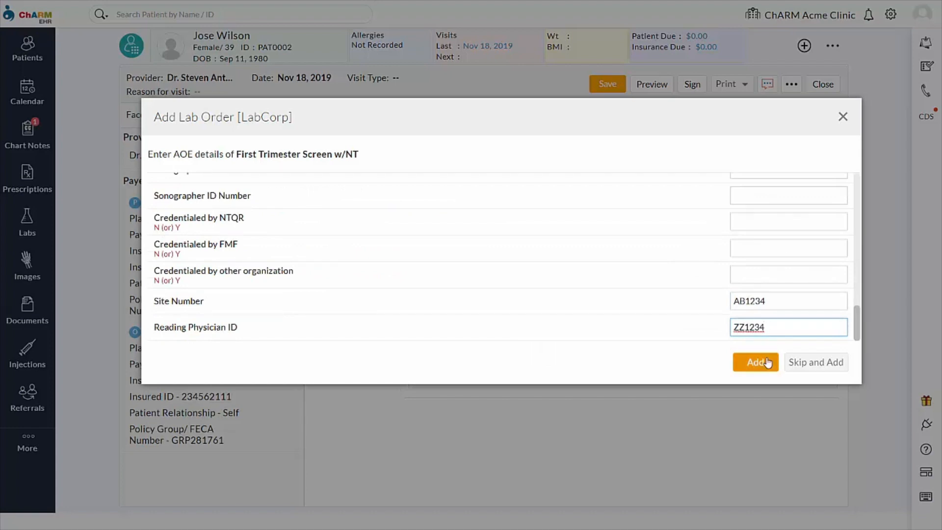
{"action": "left_click", "coordinate": [755, 362]}
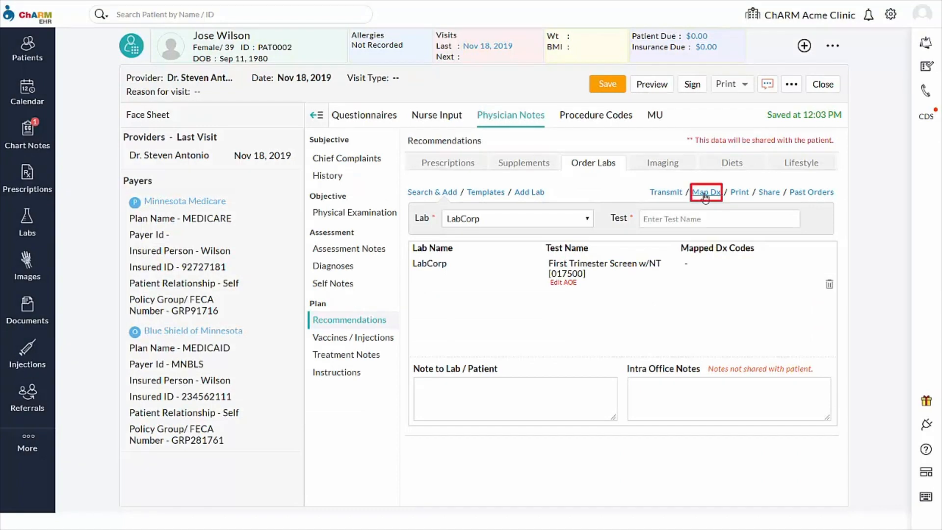
Map all active diagnoses (Z34.00) to the First Trimester Screen order
{"action": "left_click", "coordinate": [707, 193]}
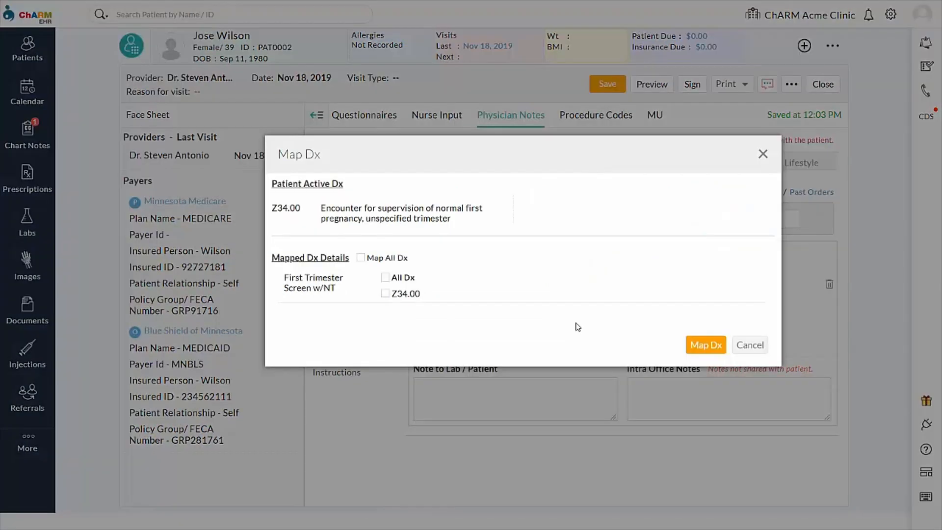
{"action": "left_click", "coordinate": [361, 257]}
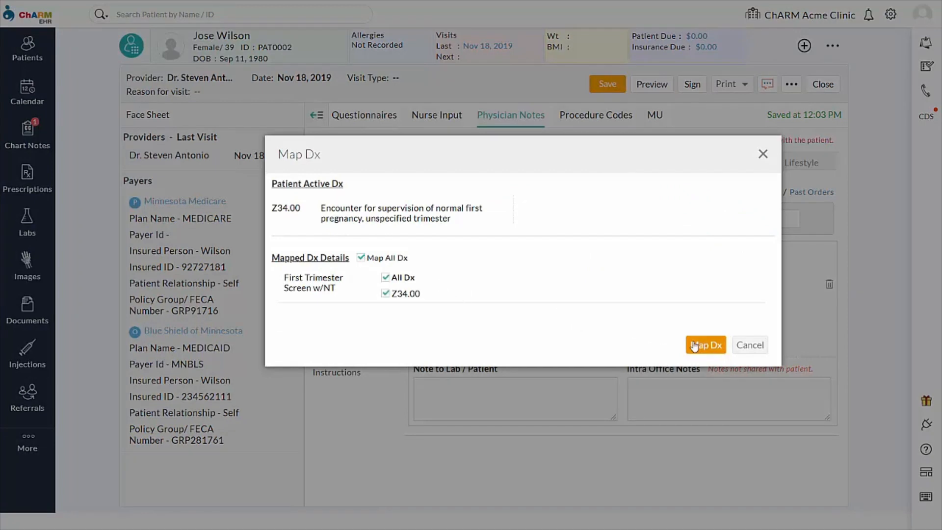
{"action": "left_click", "coordinate": [706, 346]}
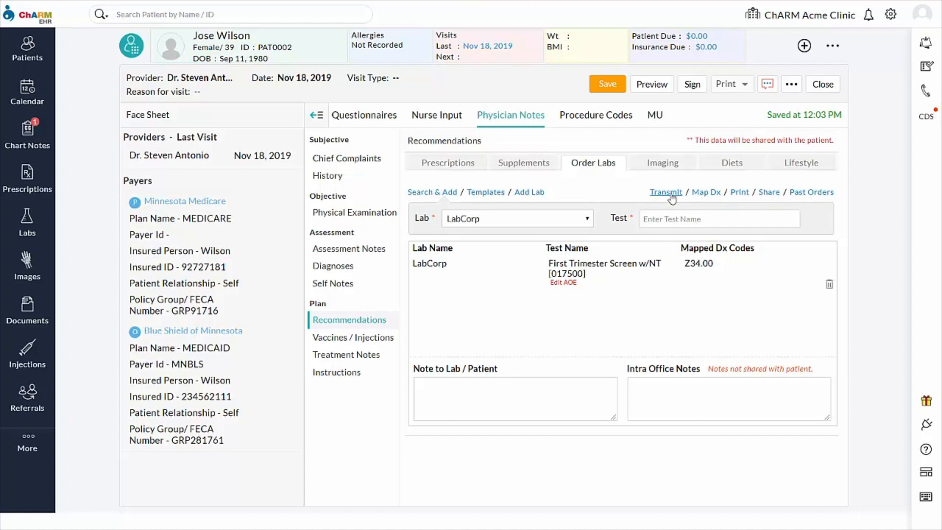
Transmit the order, choose Send Order Electronically and continue past the order details review
{"action": "left_click", "coordinate": [666, 193]}
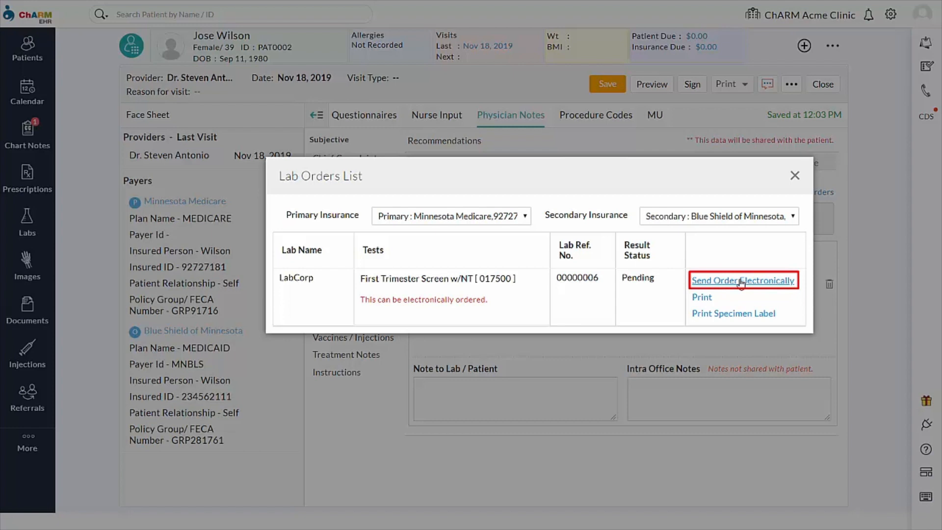
{"action": "left_click", "coordinate": [744, 281]}
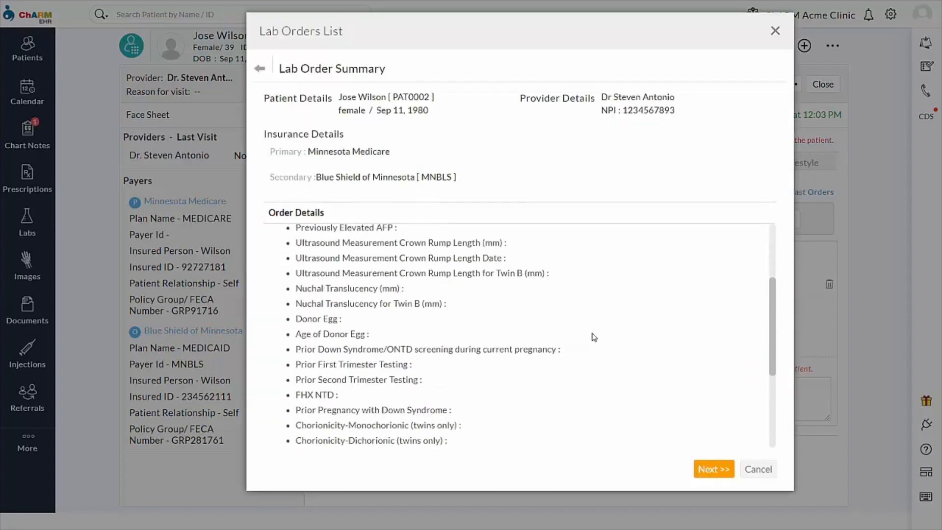
{"action": "scroll", "scroll_direction": "down", "scroll_amount": 3}
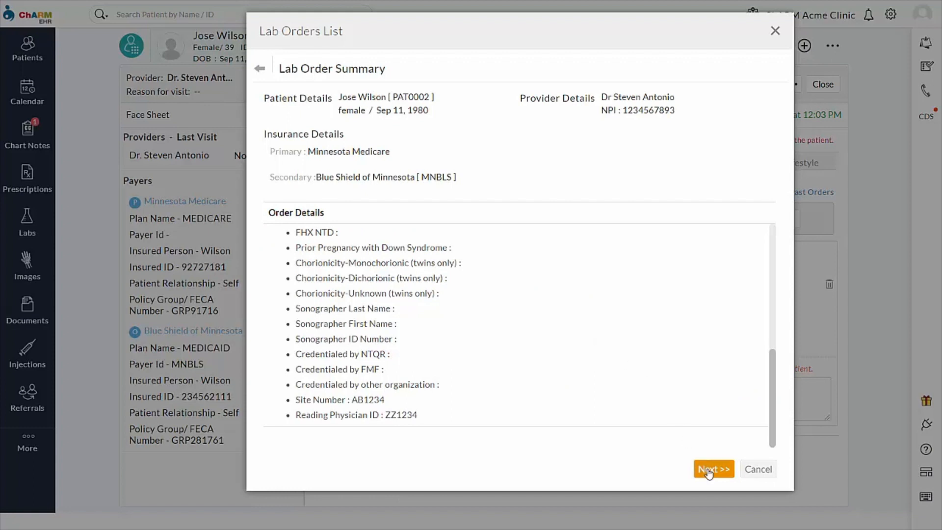
{"action": "left_click", "coordinate": [715, 469]}
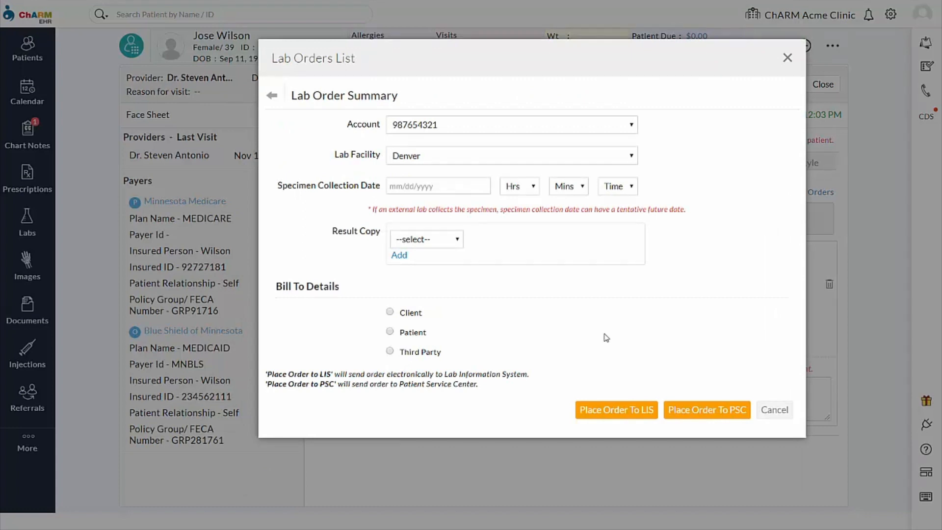
Set specimen collection to 11/19/2019 08:00 AM and choose who gets result copies
{"action": "left_click", "coordinate": [437, 185]}
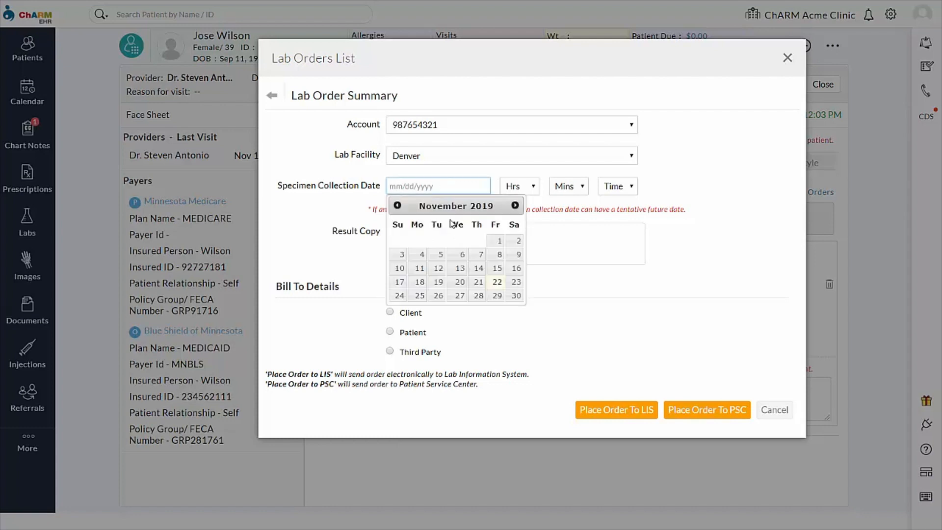
{"action": "left_click", "coordinate": [438, 281]}
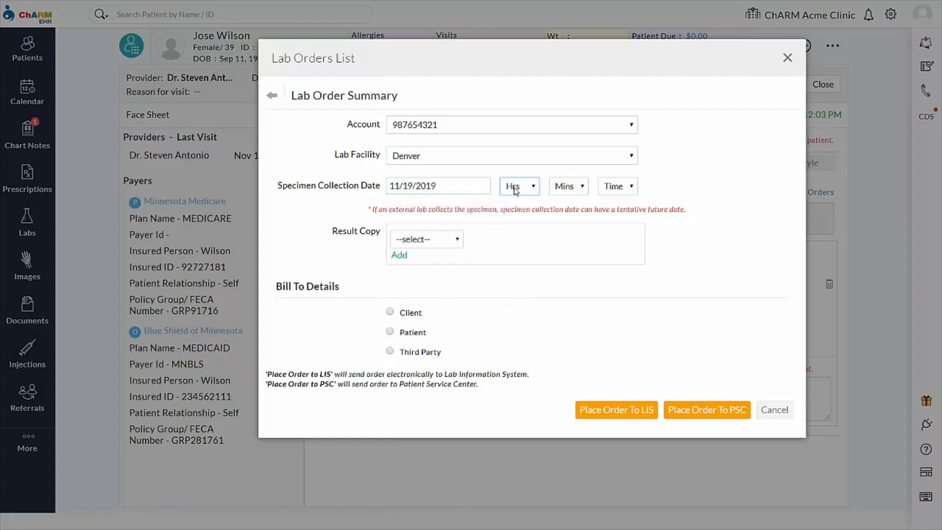
{"action": "left_click", "coordinate": [519, 187]}
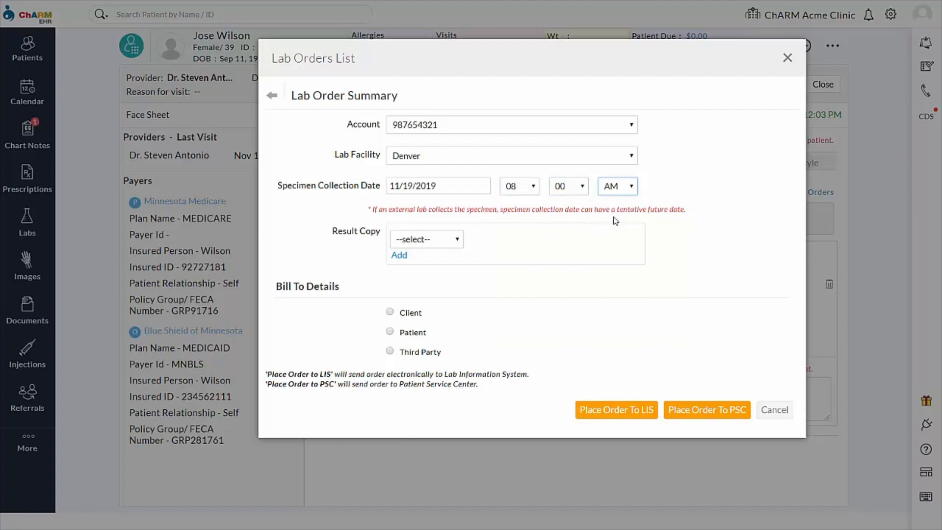
{"action": "mouse_move", "coordinate": [461, 247]}
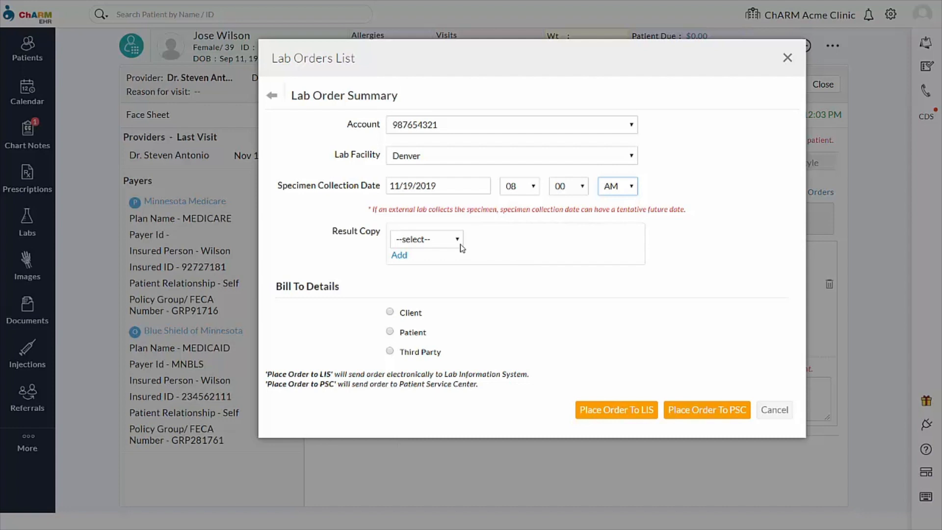
{"action": "left_click", "coordinate": [426, 239]}
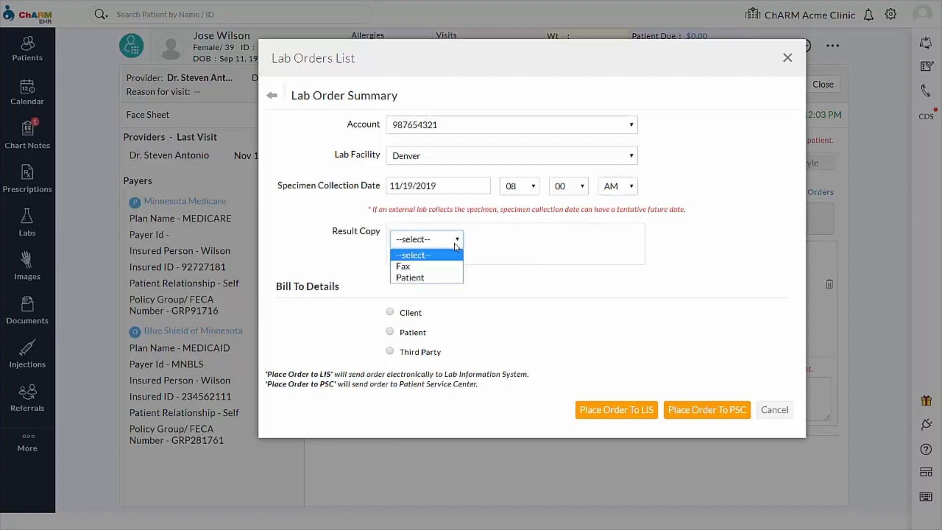
{"action": "left_click", "coordinate": [412, 255]}
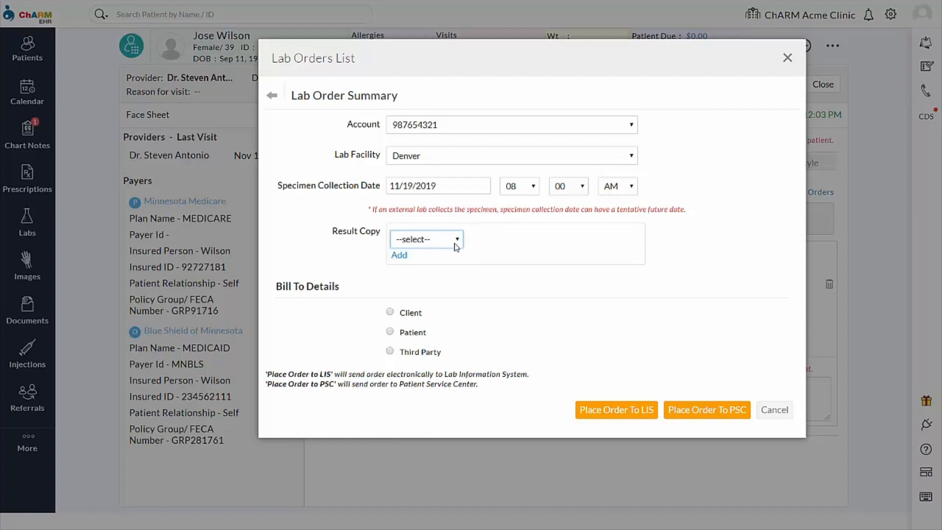
{"action": "mouse_move", "coordinate": [565, 277]}
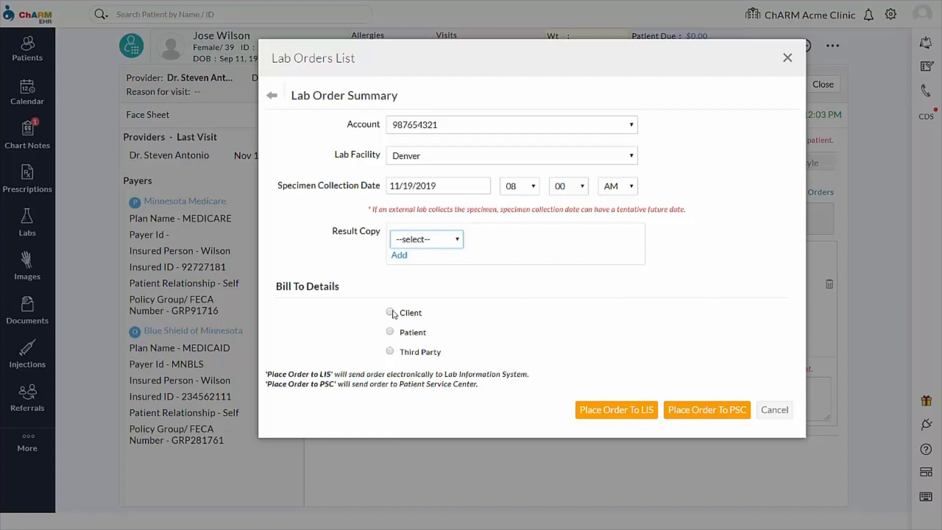
{"action": "left_click", "coordinate": [390, 312]}
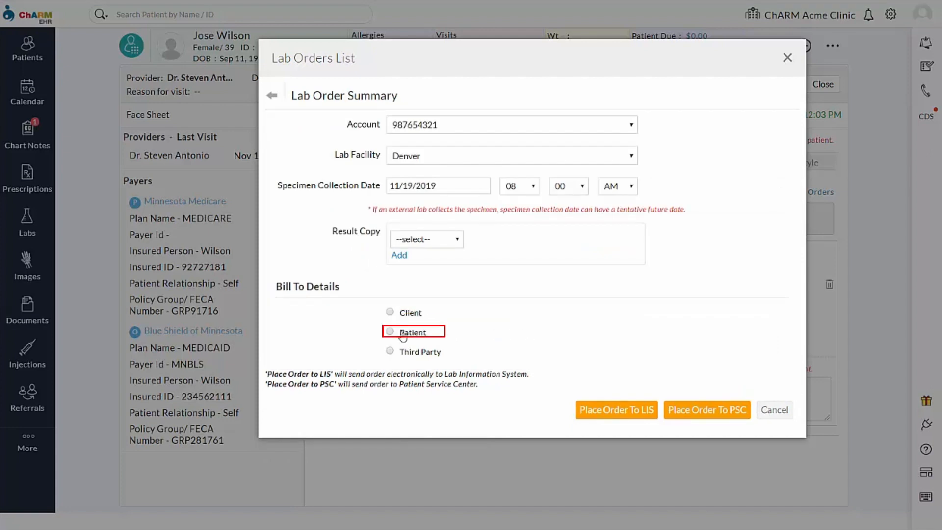
{"action": "left_click", "coordinate": [390, 332]}
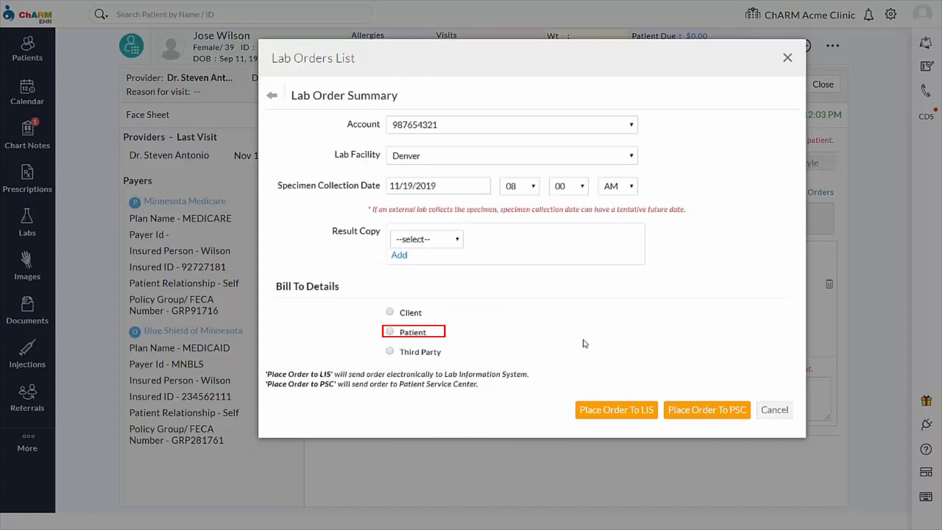
{"action": "left_click", "coordinate": [390, 352]}
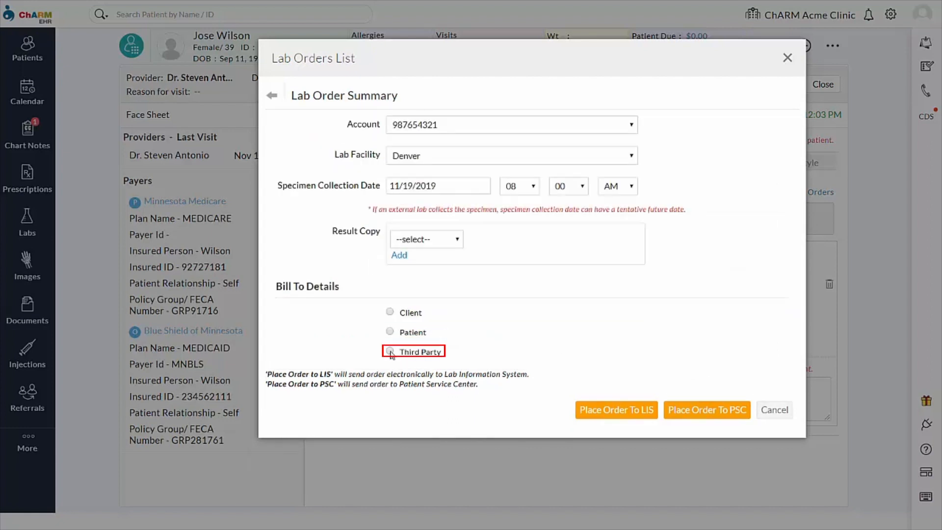
{"action": "left_click", "coordinate": [391, 352]}
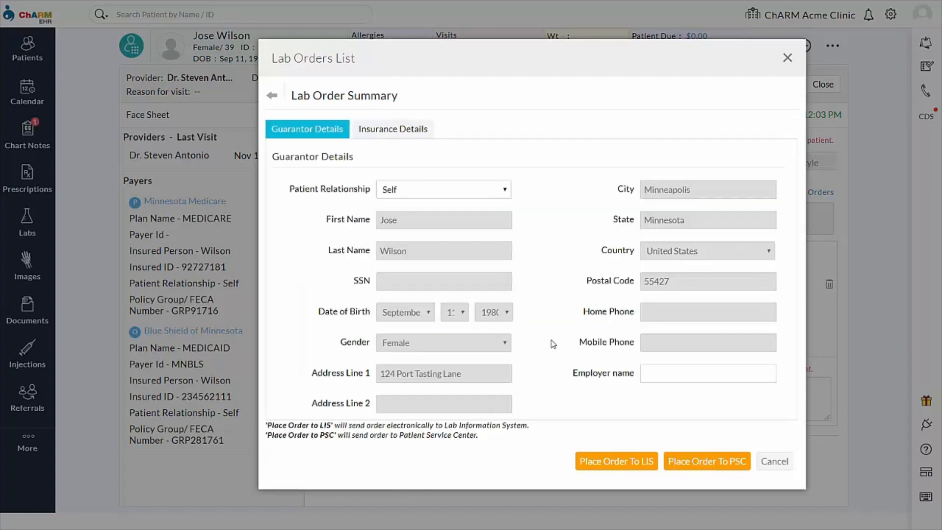
{"action": "mouse_move", "coordinate": [538, 320]}
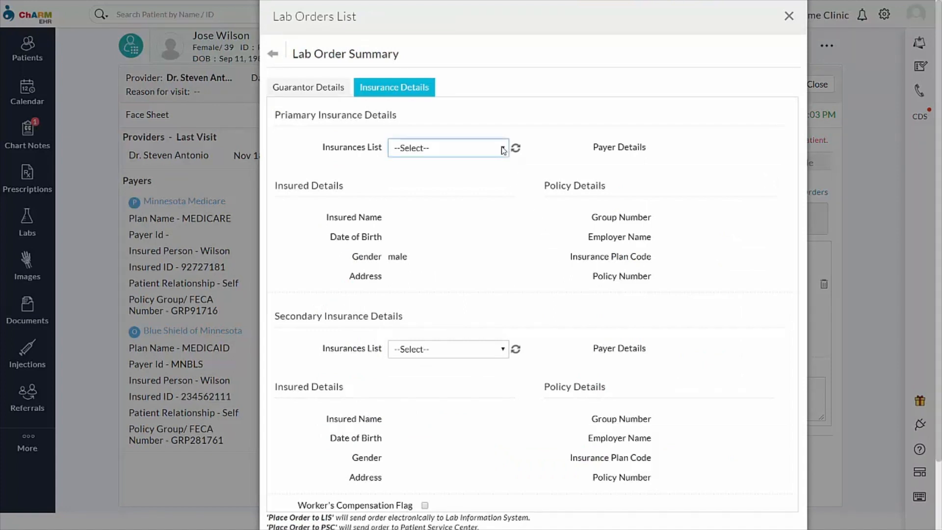
Select Minnesota Medicare primary and Blue Shield of Minnesota secondary, then place the order to PSC
{"action": "left_click", "coordinate": [448, 147]}
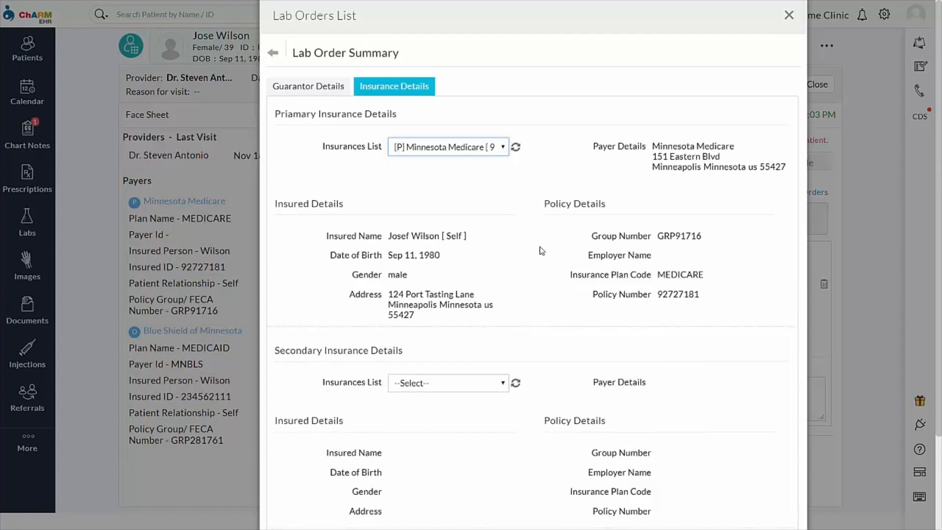
{"action": "scroll", "scroll_direction": "down", "scroll_amount": 3}
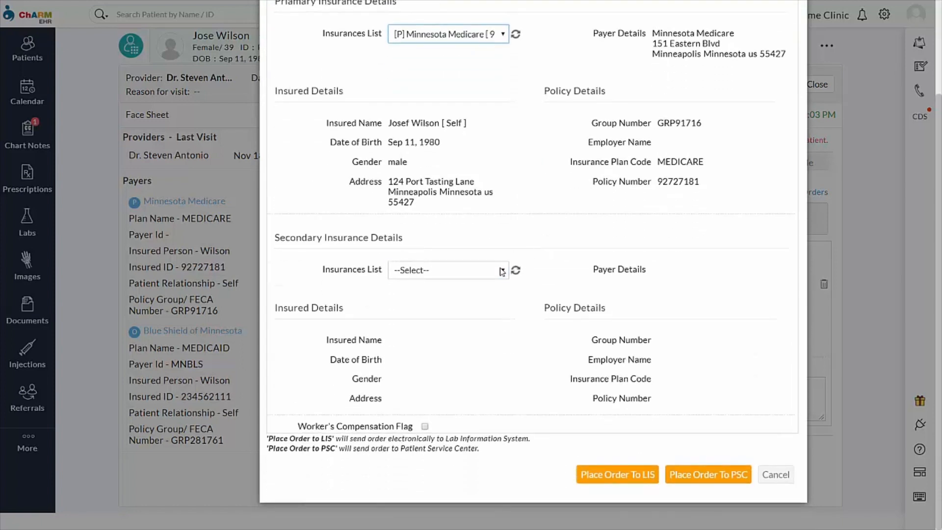
{"action": "left_click", "coordinate": [447, 270]}
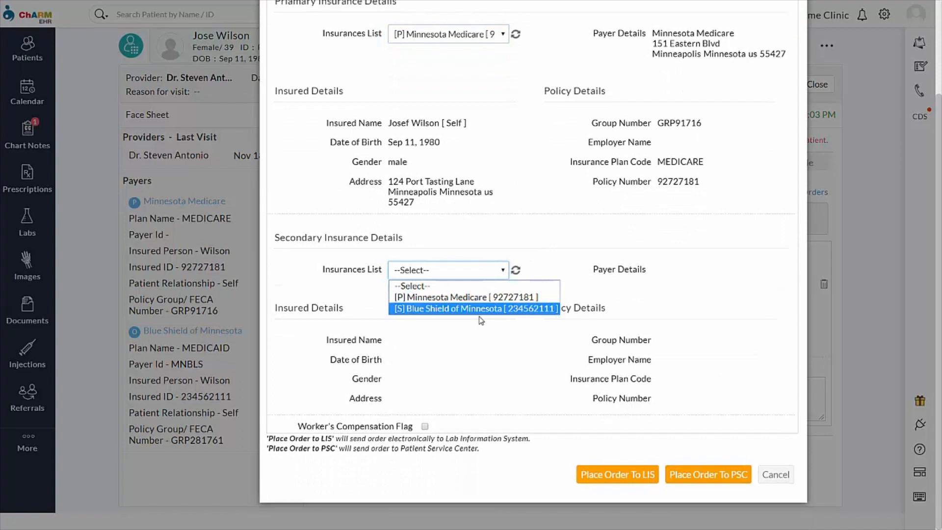
{"action": "left_click", "coordinate": [474, 308]}
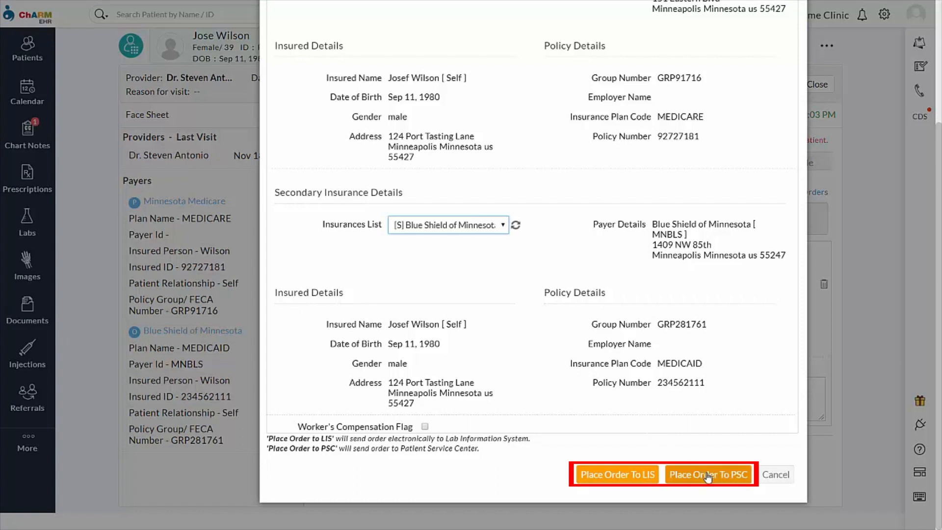
{"action": "left_click", "coordinate": [708, 475]}
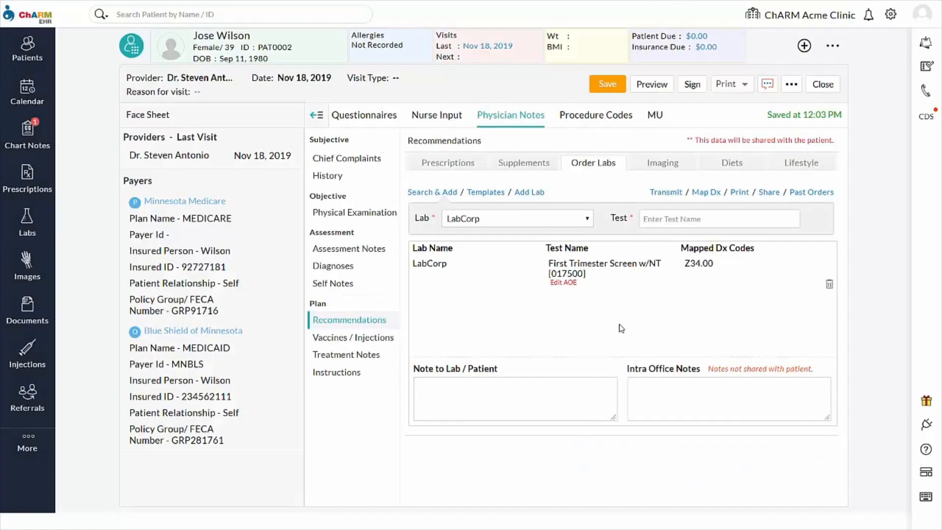
{"action": "mouse_move", "coordinate": [667, 194]}
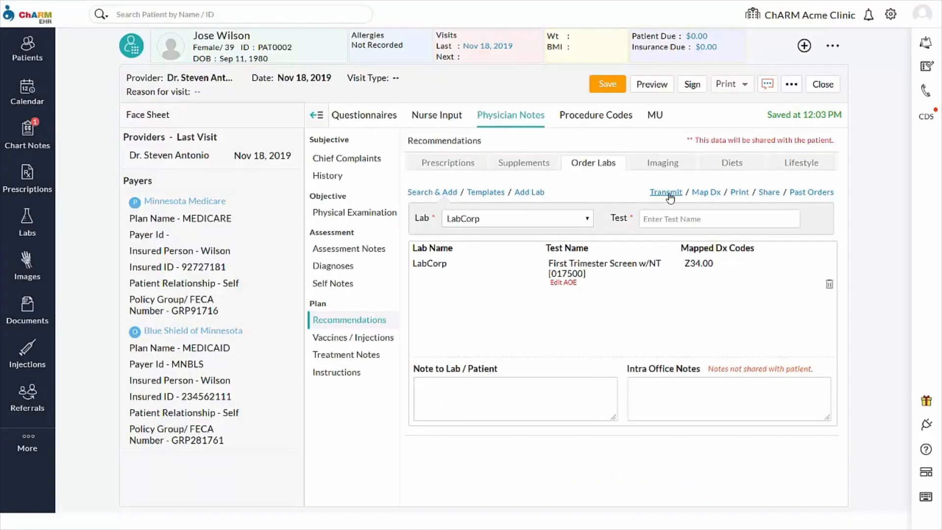
Transmit to see the order sent with status pending and print the LabCorp requisition
{"action": "left_click", "coordinate": [665, 193]}
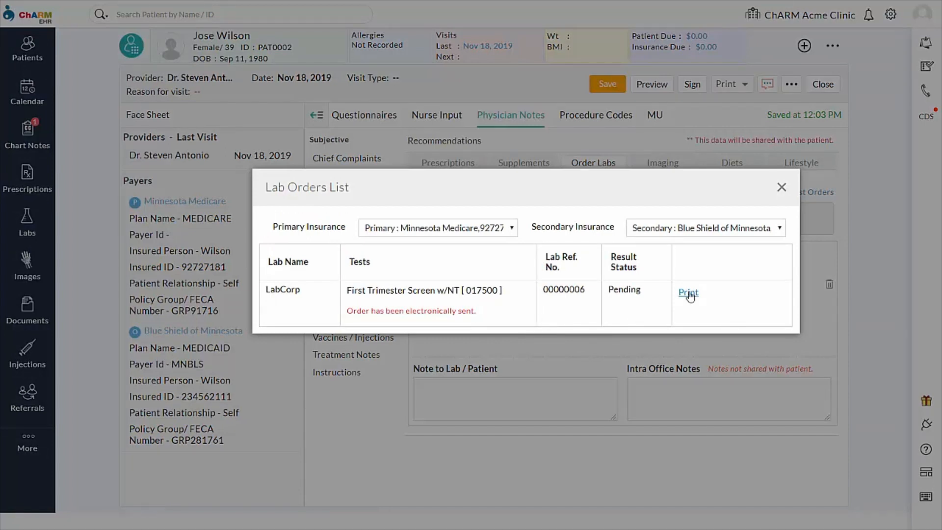
{"action": "left_click", "coordinate": [688, 293]}
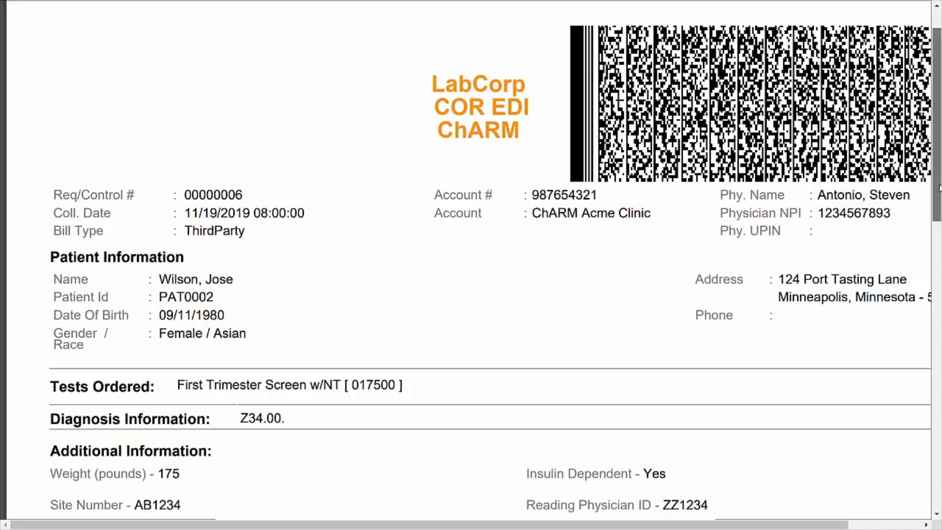
{"action": "scroll", "scroll_direction": "down", "scroll_amount": 3}
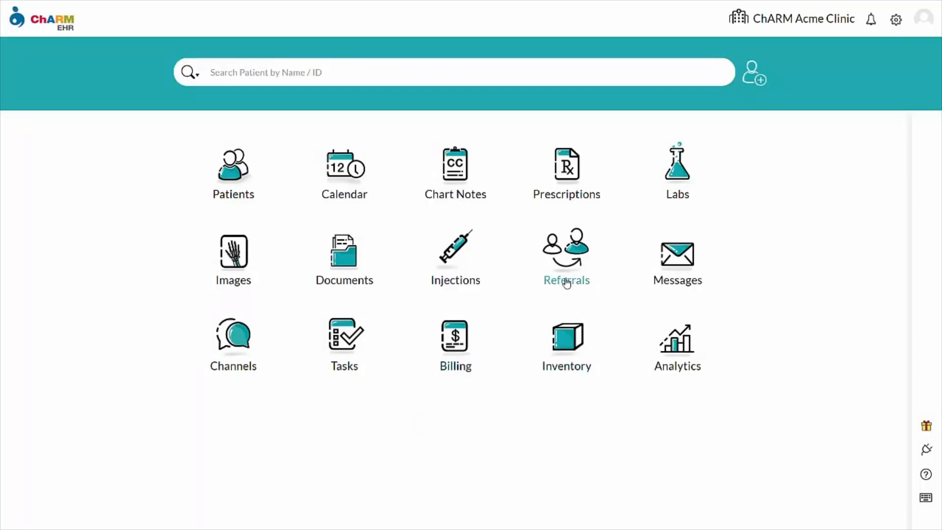
From Labs, go to the Lab Orders list and start a new lab order
{"action": "left_click", "coordinate": [678, 162]}
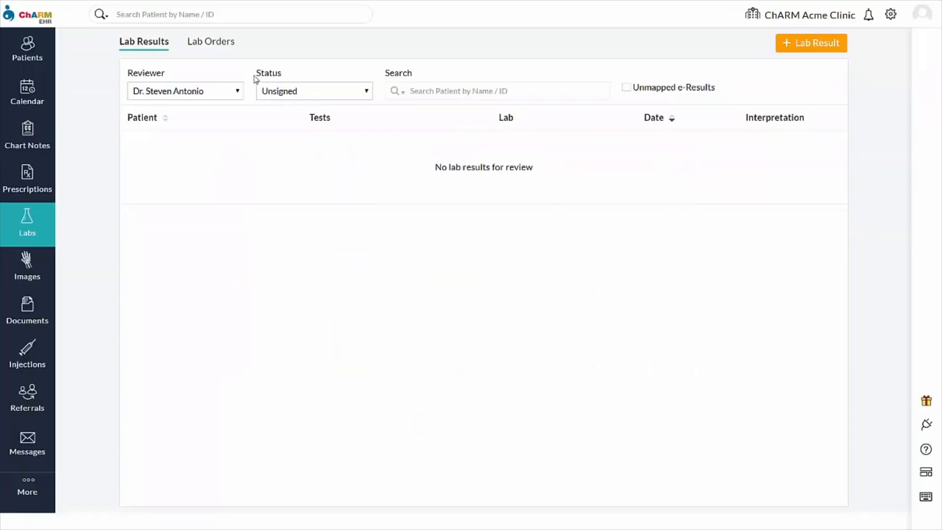
{"action": "left_click", "coordinate": [210, 41]}
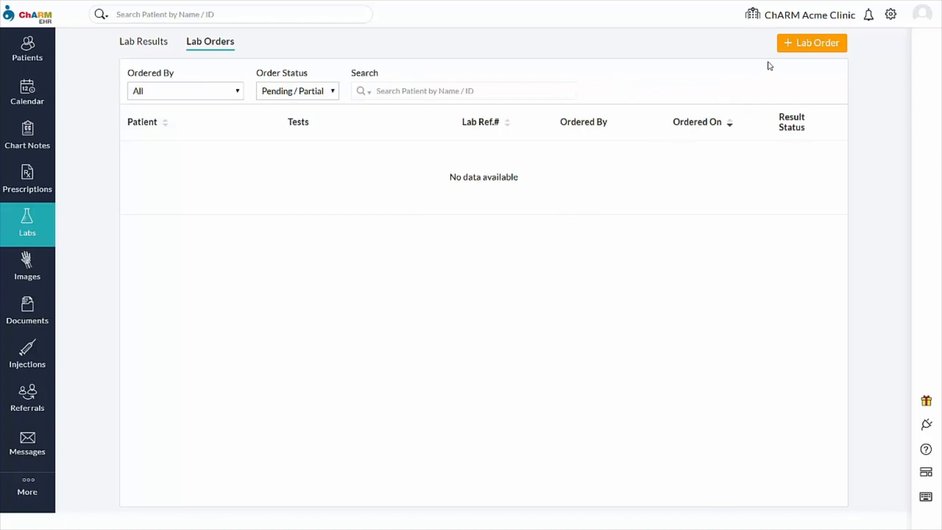
{"action": "left_click", "coordinate": [812, 42]}
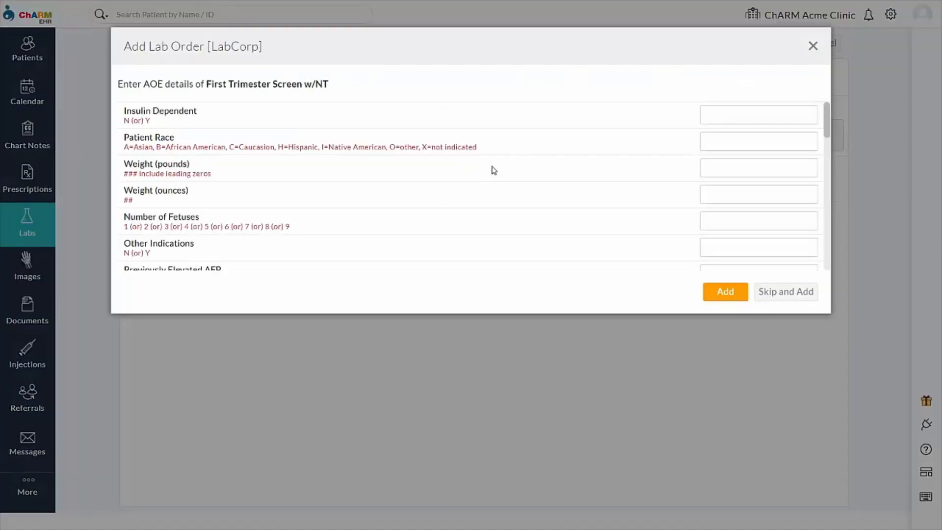
Add the First Trimester Screen test with its AOE answers and map diagnosis Z34.00
{"action": "scroll", "scroll_direction": "down", "scroll_amount": 3}
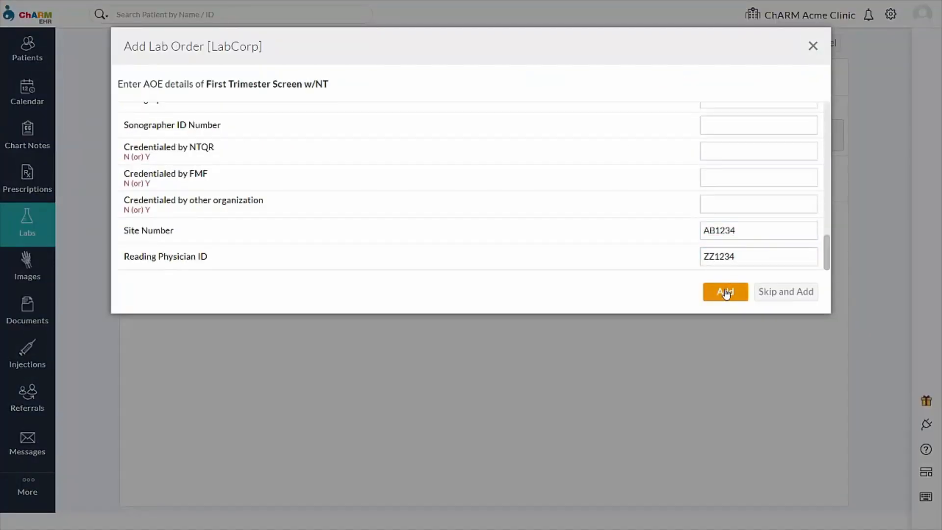
{"action": "left_click", "coordinate": [725, 292]}
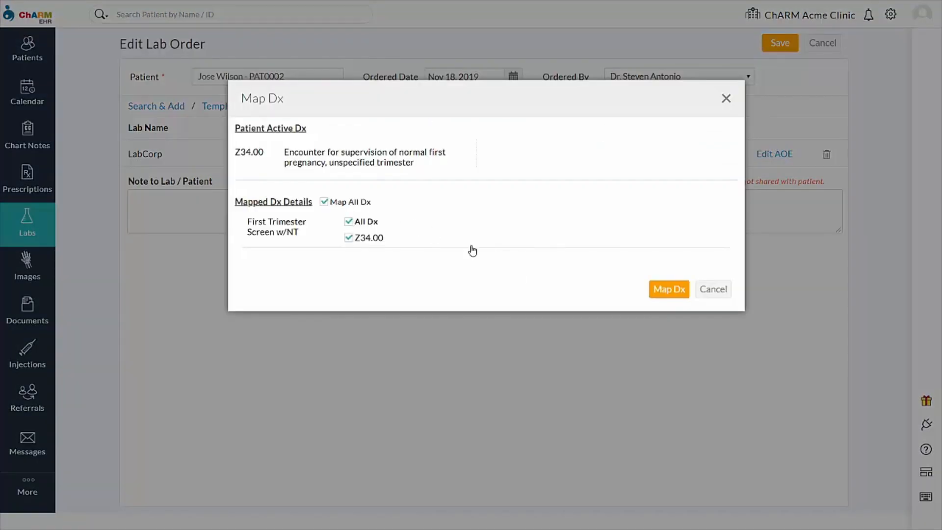
{"action": "left_click", "coordinate": [669, 289]}
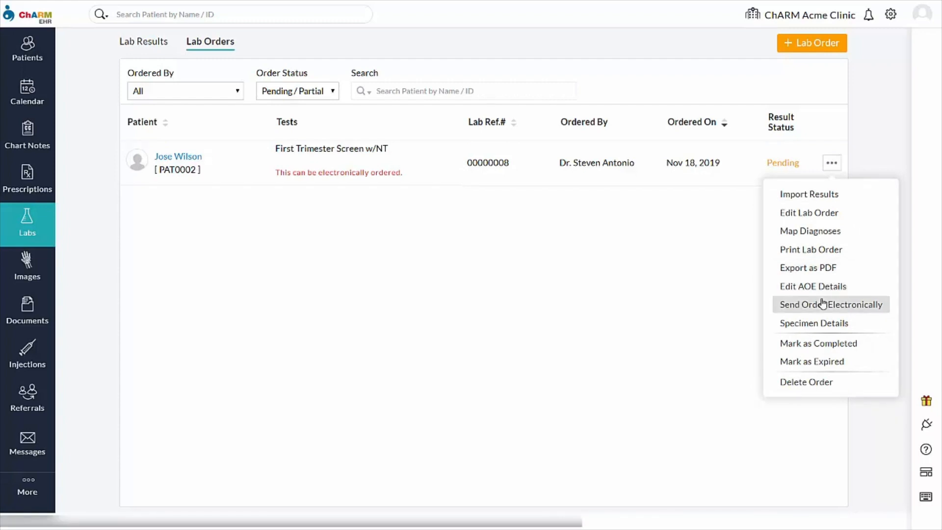
Send order 00000008 electronically with collection date 11/20/2019, reviewing its insurance
{"action": "left_click", "coordinate": [831, 304]}
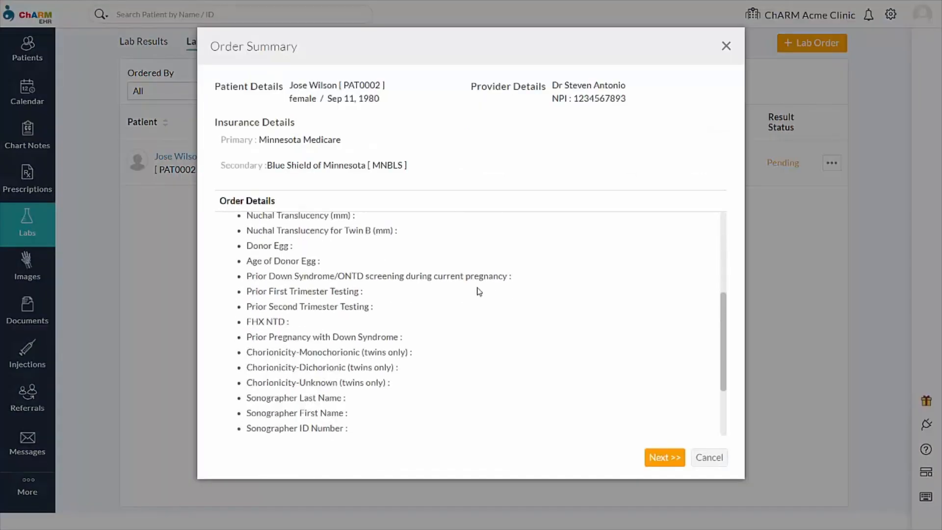
{"action": "left_click", "coordinate": [665, 457]}
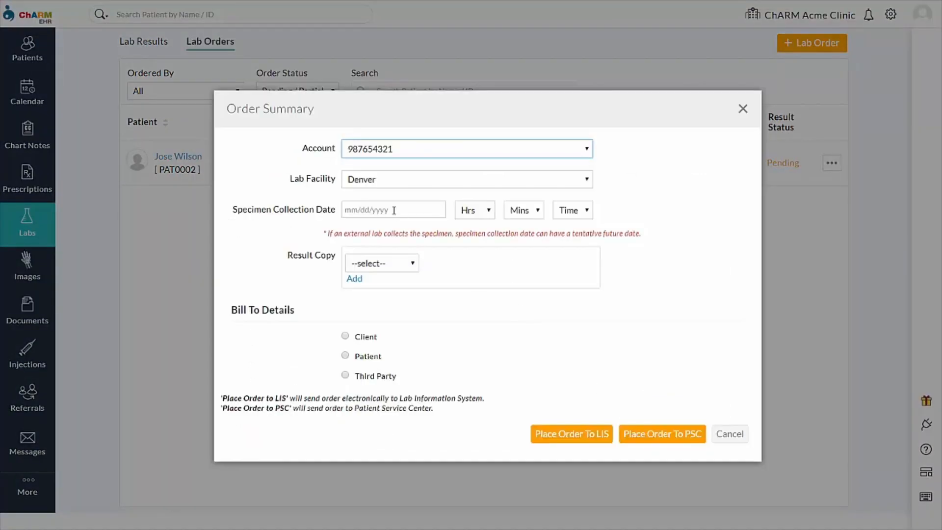
{"action": "type", "text": "11/20/2019"}
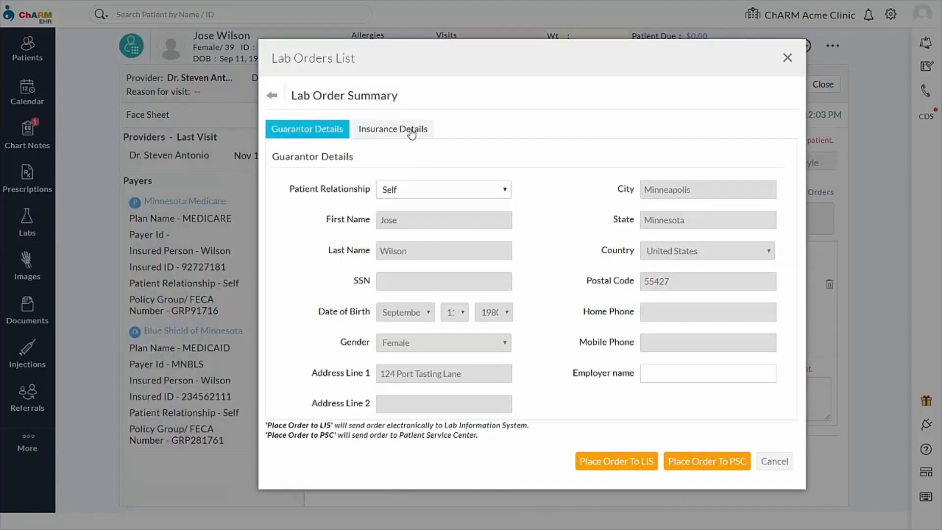
{"action": "left_click", "coordinate": [392, 129]}
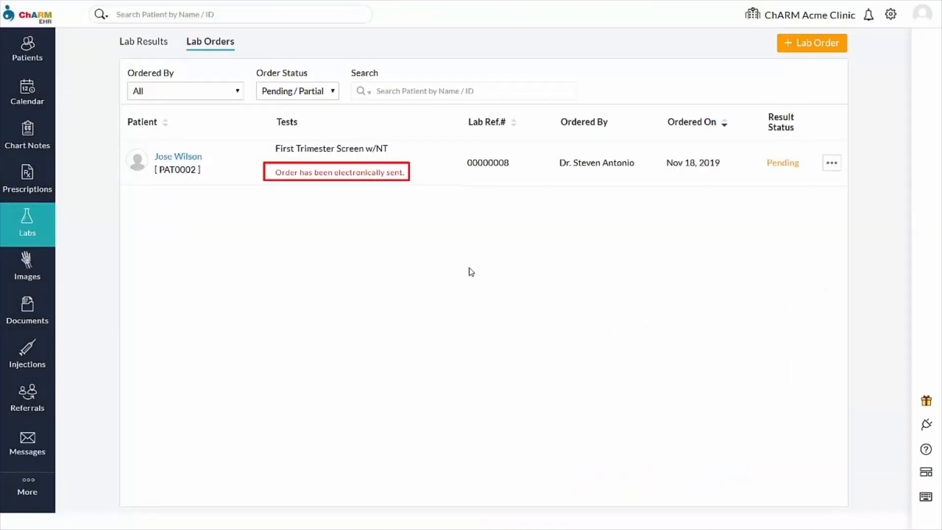
Review the post-transmission actions offered for sent order 00000008 while its result is pending
{"action": "left_click", "coordinate": [831, 163]}
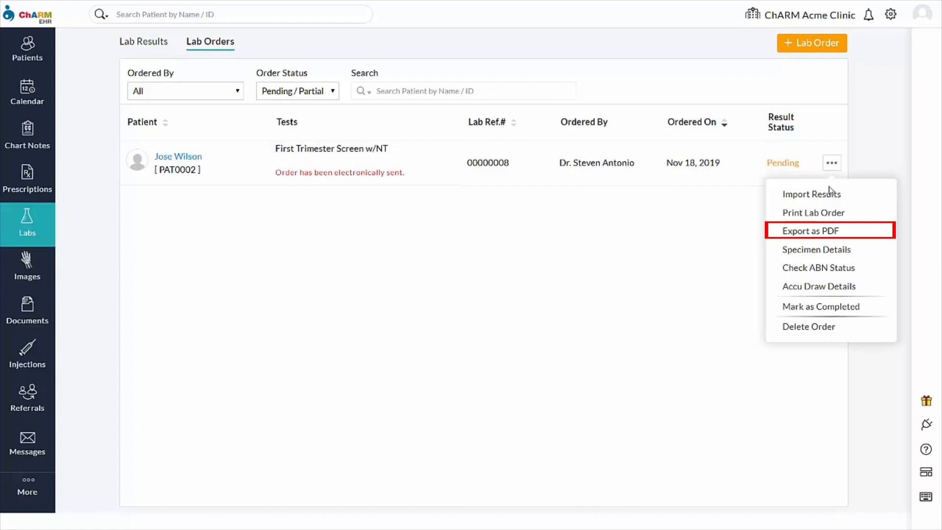
{"action": "mouse_move", "coordinate": [829, 268]}
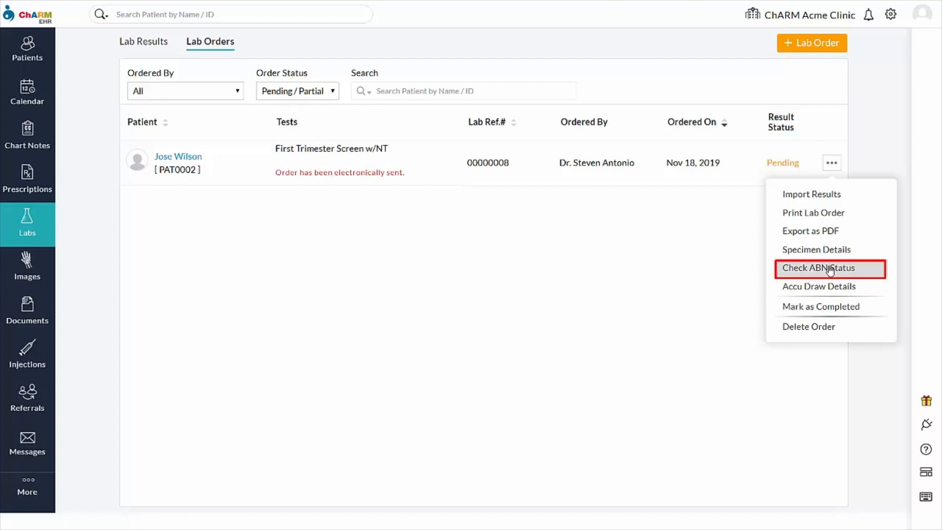
{"action": "mouse_move", "coordinate": [830, 286]}
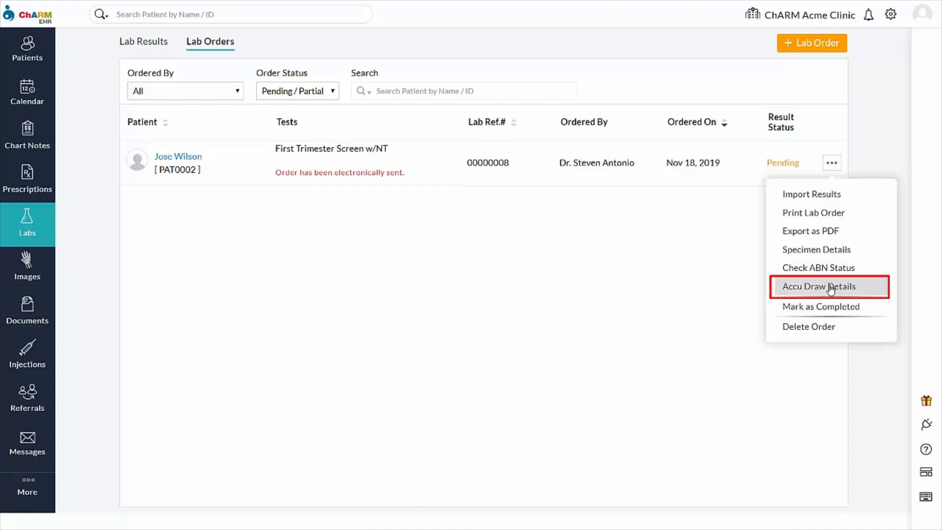
{"action": "mouse_move", "coordinate": [521, 352]}
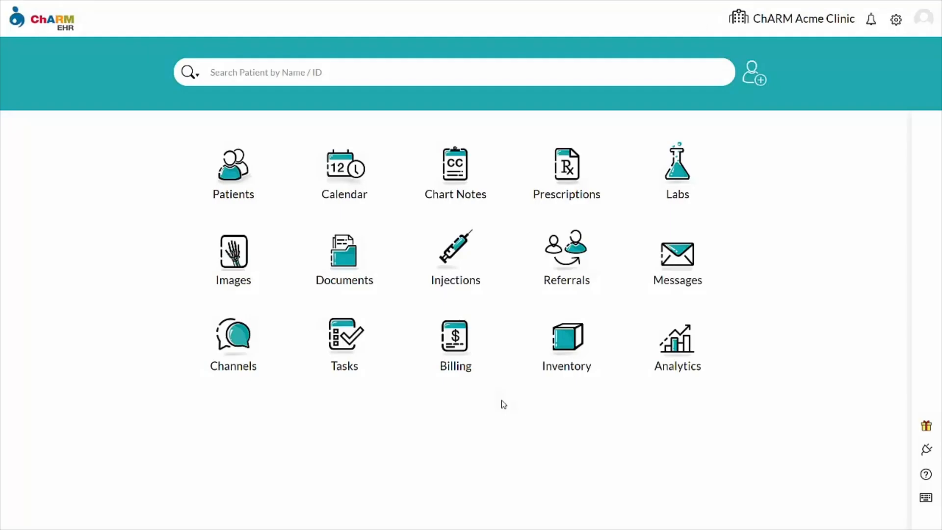
{"action": "left_click", "coordinate": [678, 169]}
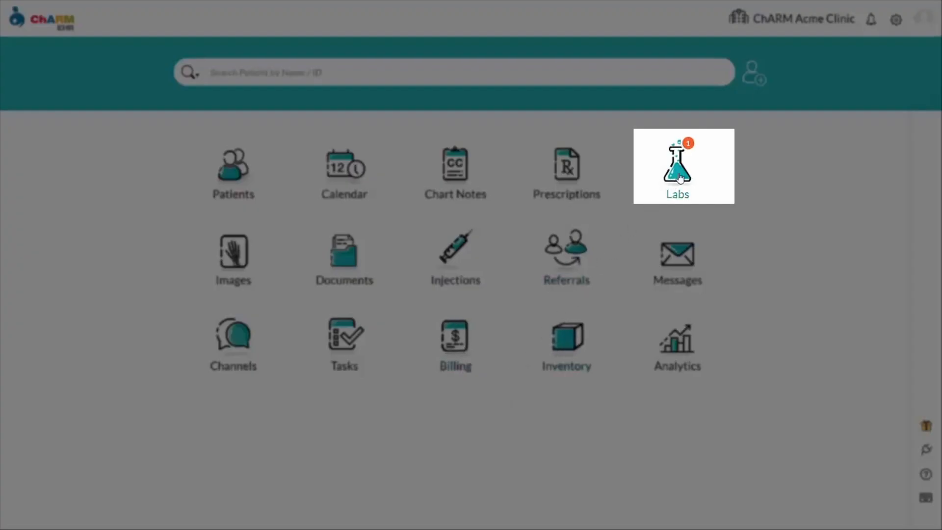
{"action": "left_click", "coordinate": [677, 169]}
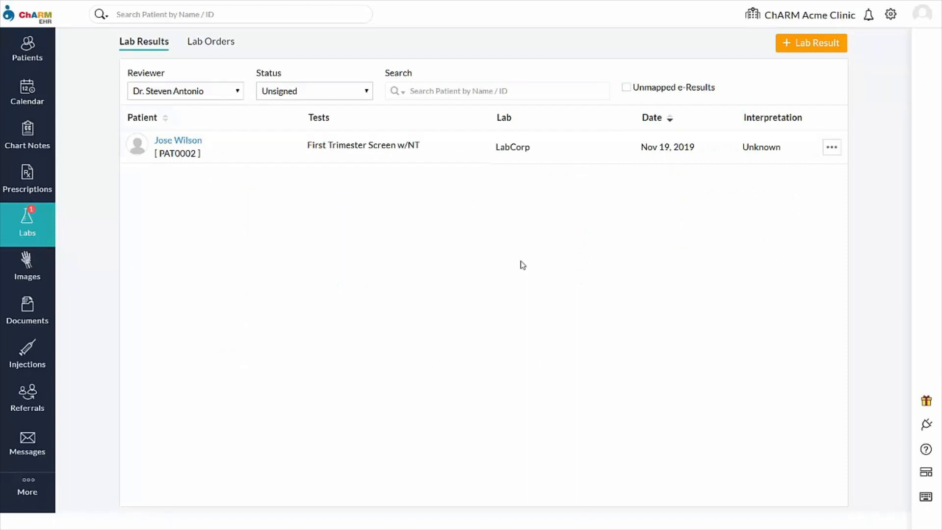
{"action": "mouse_move", "coordinate": [711, 196]}
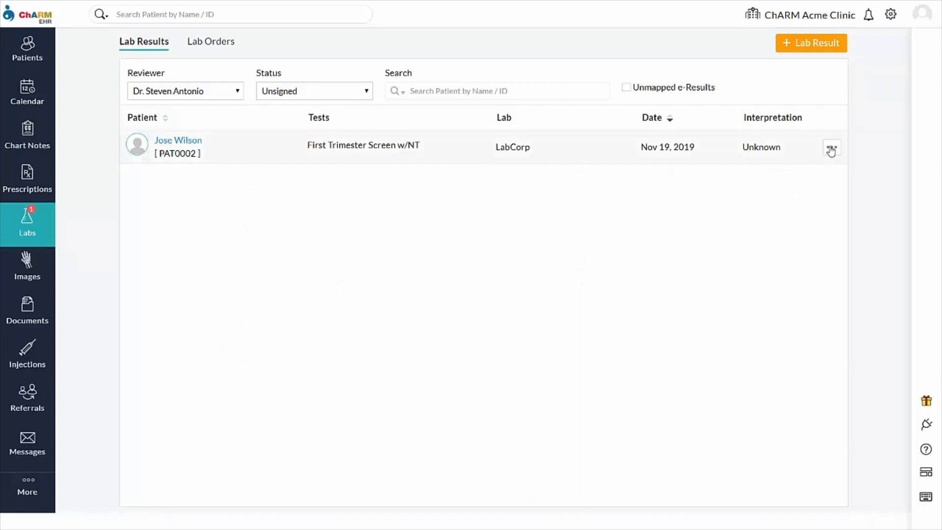
{"action": "left_click", "coordinate": [832, 147]}
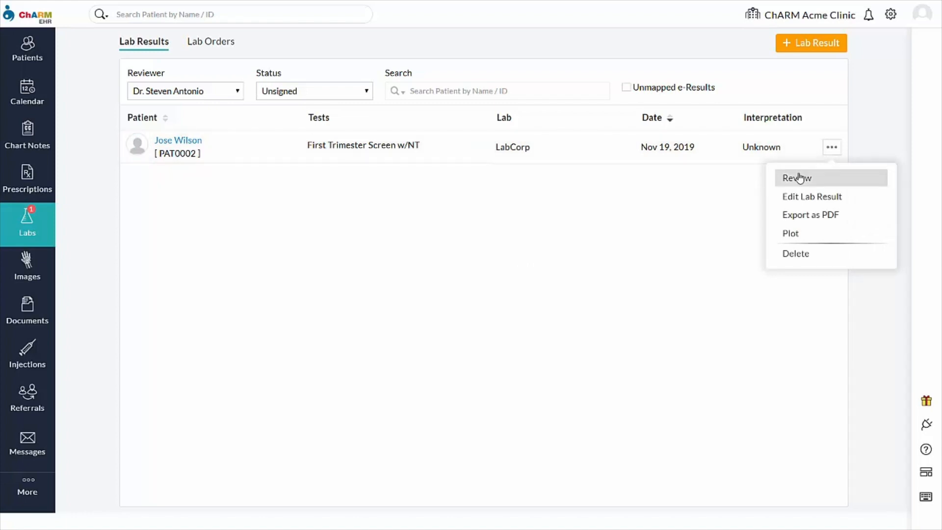
{"action": "left_click", "coordinate": [796, 178]}
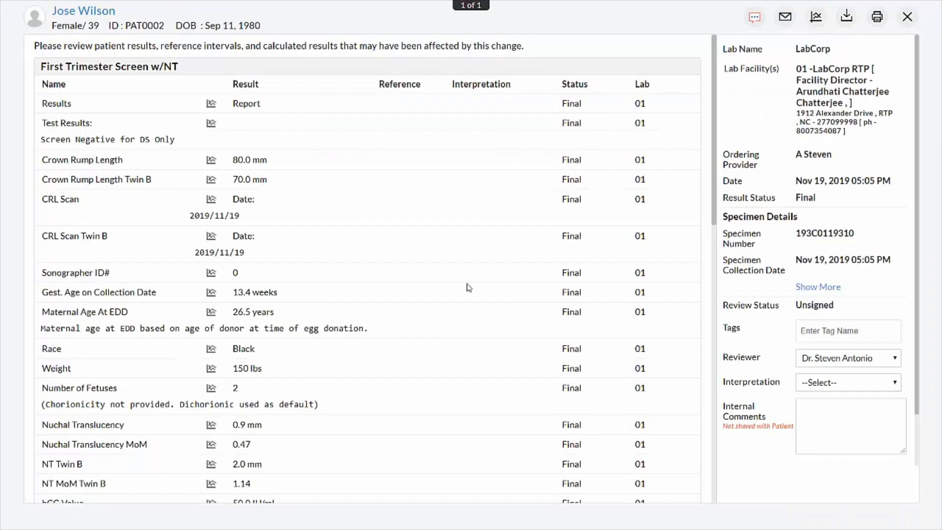
Check the specimen details, set Interpretation to Normal and start signing the record
{"action": "scroll", "scroll_direction": "down", "scroll_amount": 3}
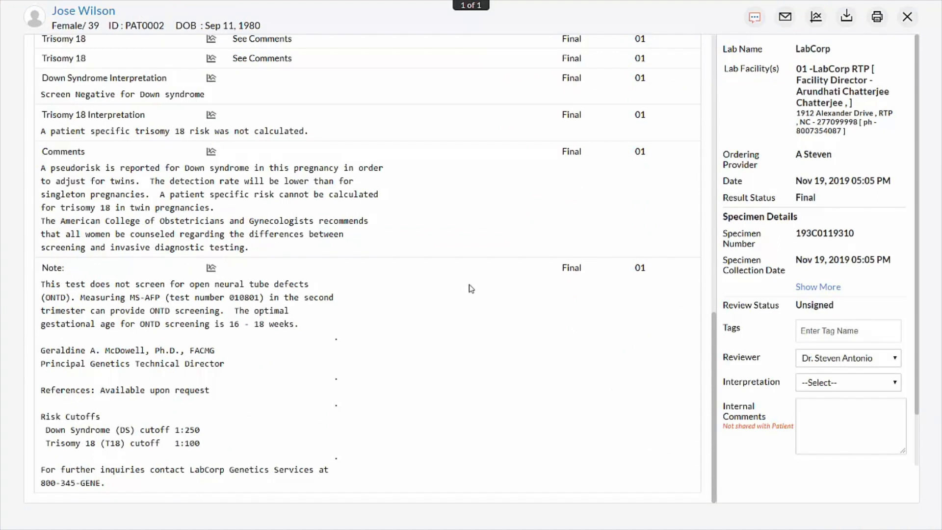
{"action": "mouse_move", "coordinate": [784, 334]}
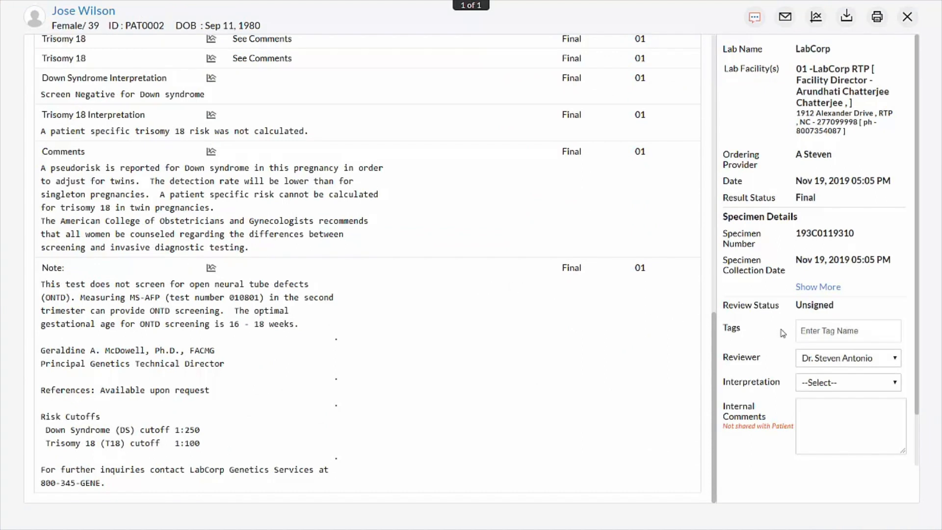
{"action": "scroll", "scroll_direction": "down", "scroll_amount": 3}
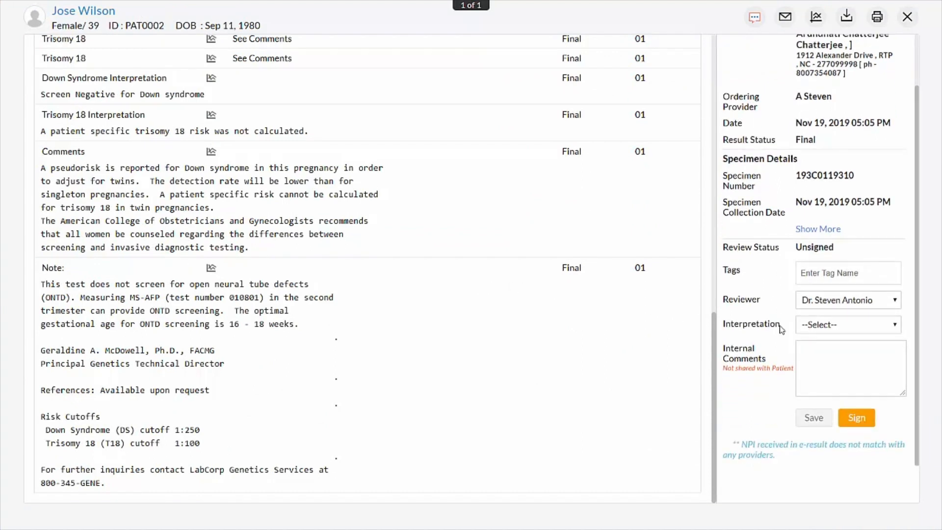
{"action": "left_click", "coordinate": [819, 230]}
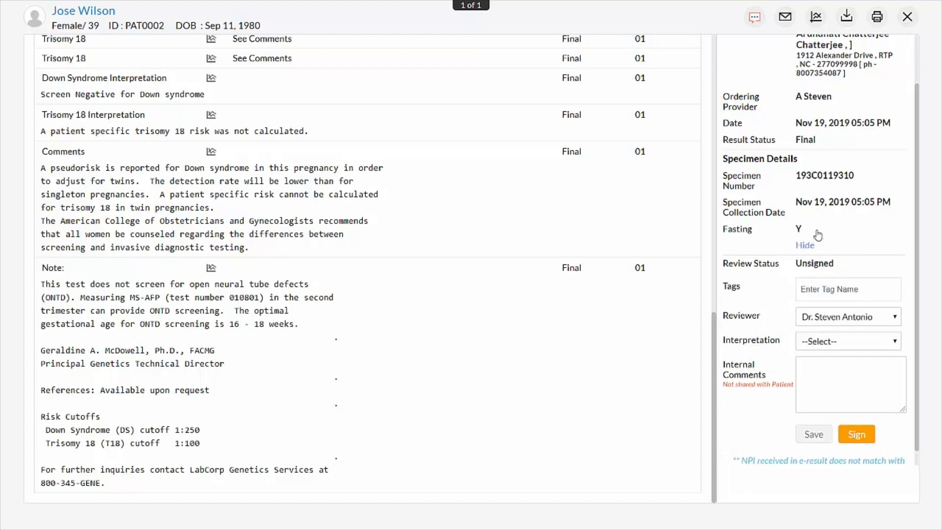
{"action": "mouse_move", "coordinate": [862, 342]}
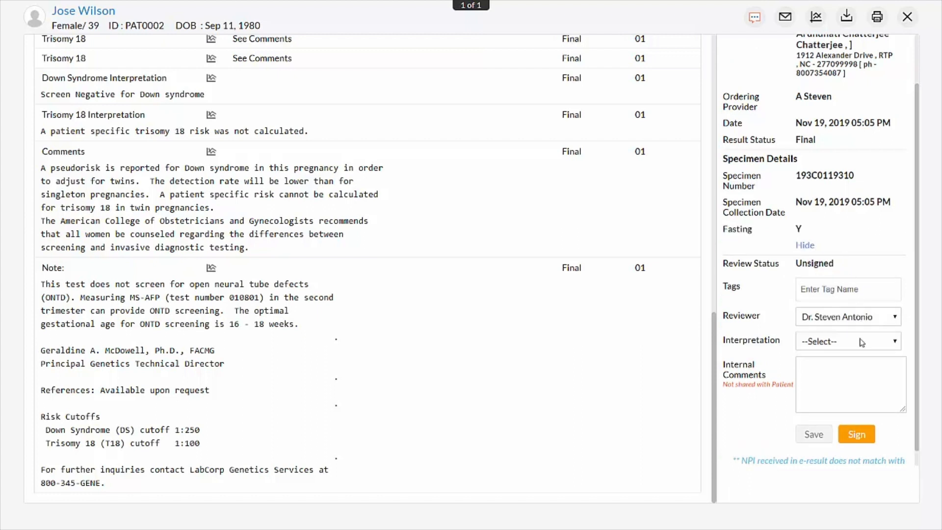
{"action": "left_click", "coordinate": [848, 341]}
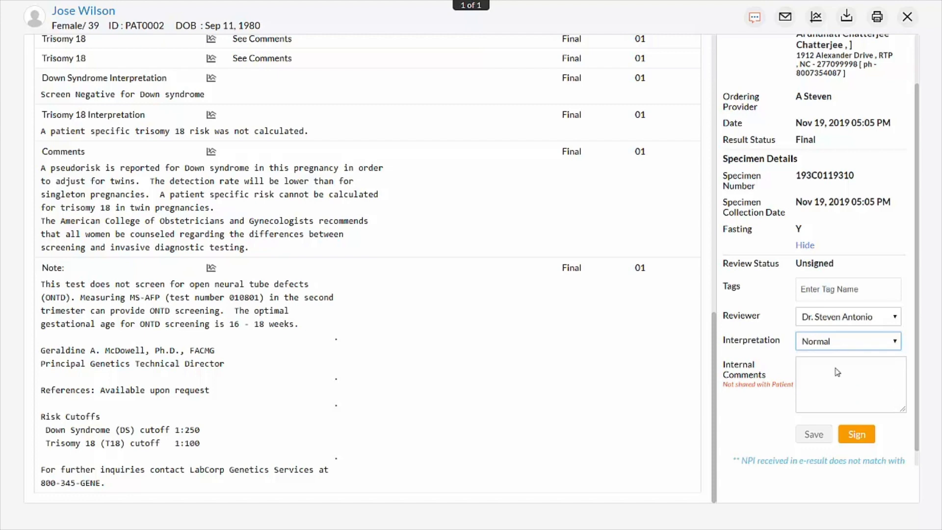
{"action": "left_click", "coordinate": [856, 434]}
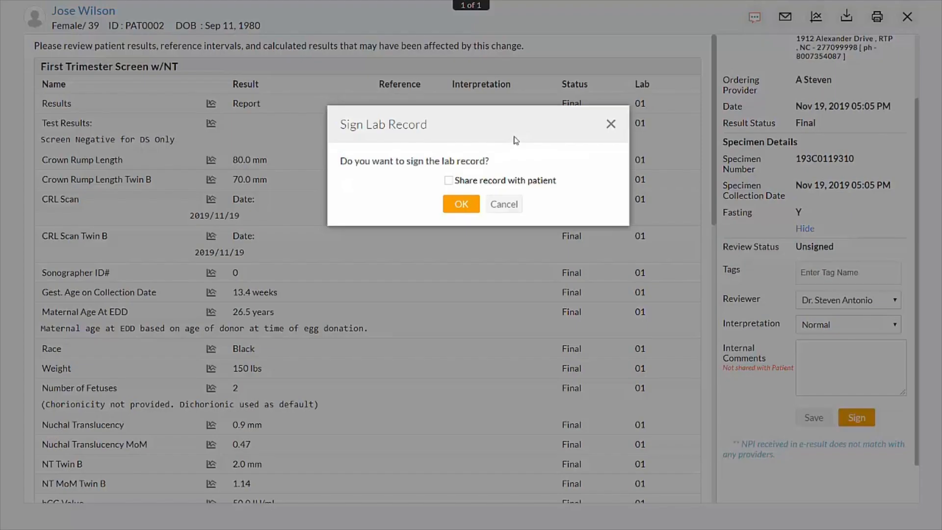
Share the signed record with the patient with the message 'Result is Normal'
{"action": "left_click", "coordinate": [449, 181]}
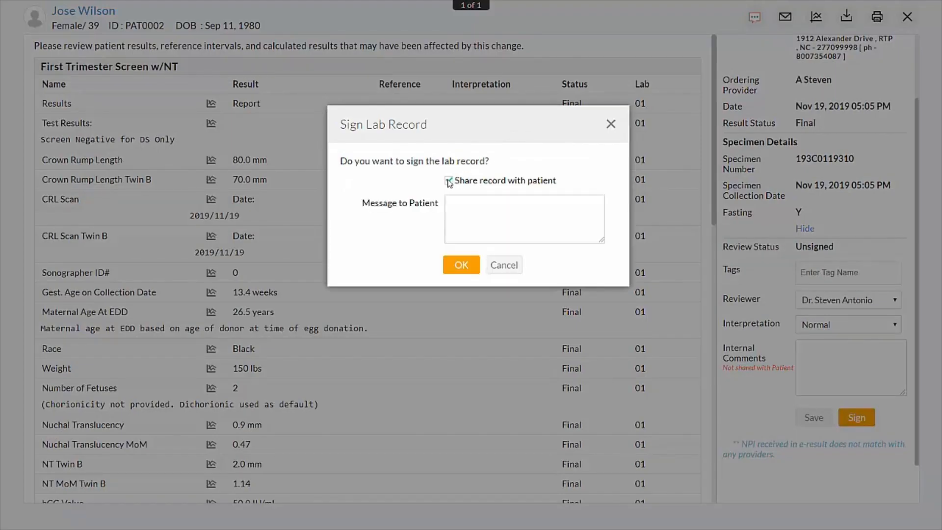
{"action": "type", "text": "Result is Normal"}
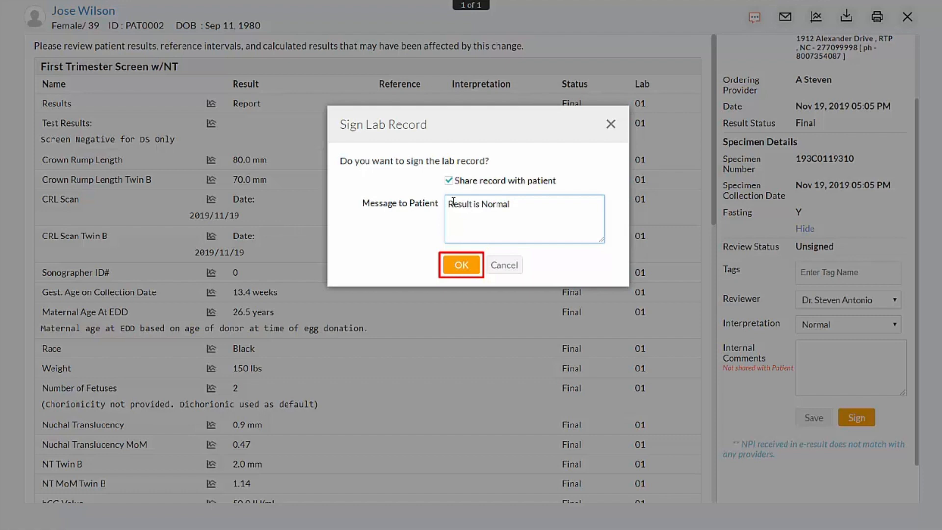
{"action": "left_click", "coordinate": [461, 265]}
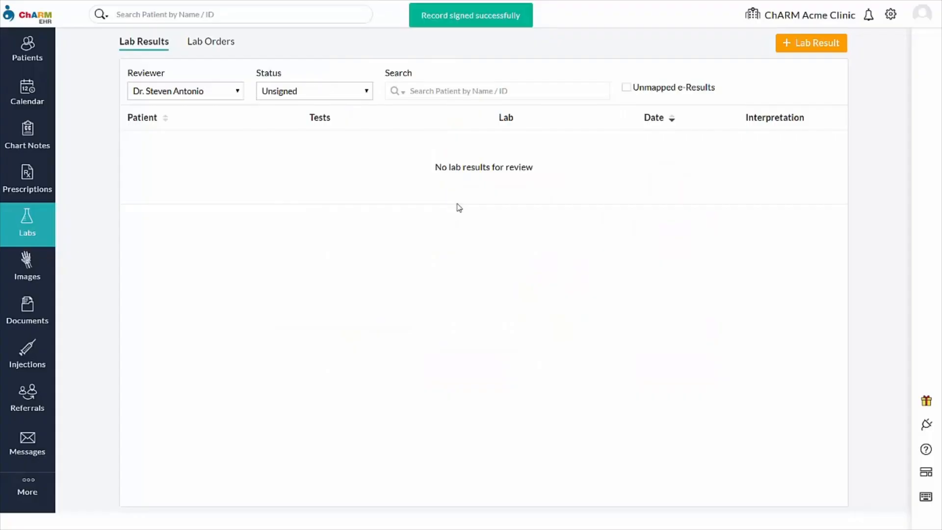
{"action": "left_click", "coordinate": [314, 90]}
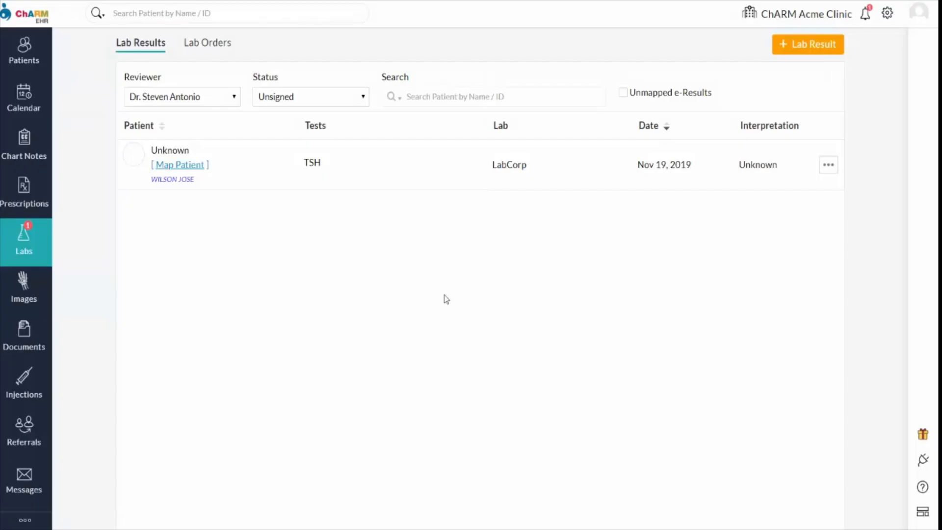
{"action": "mouse_move", "coordinate": [444, 299]}
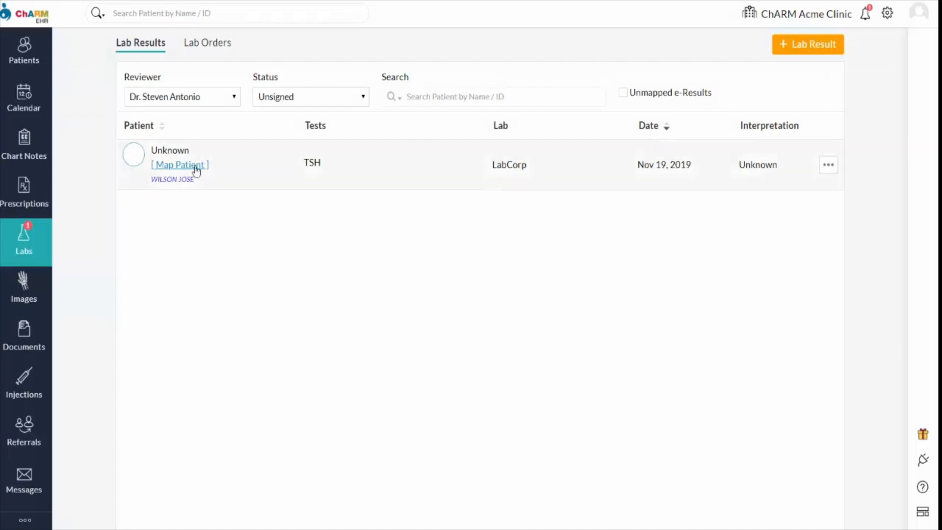
{"action": "left_click", "coordinate": [179, 165]}
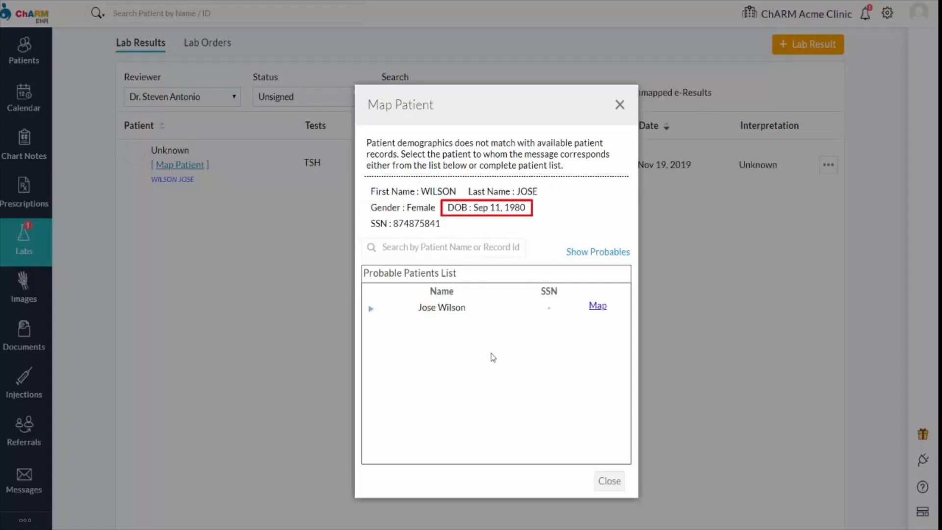
{"action": "left_click", "coordinate": [371, 308]}
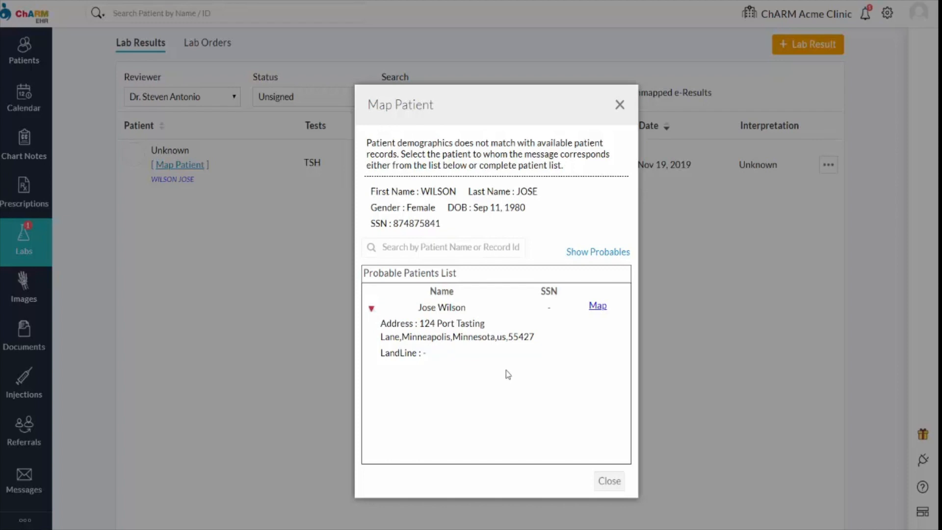
{"action": "left_click", "coordinate": [448, 247]}
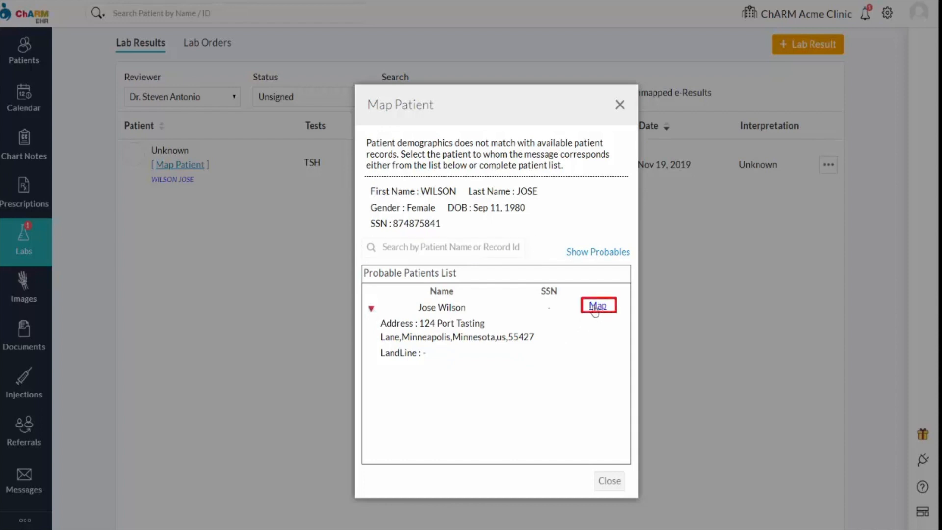
{"action": "left_click", "coordinate": [599, 306]}
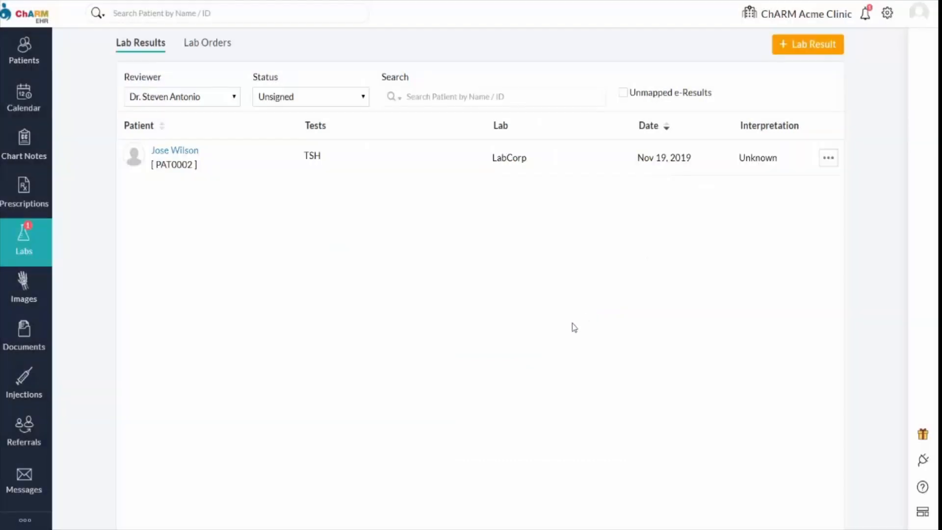